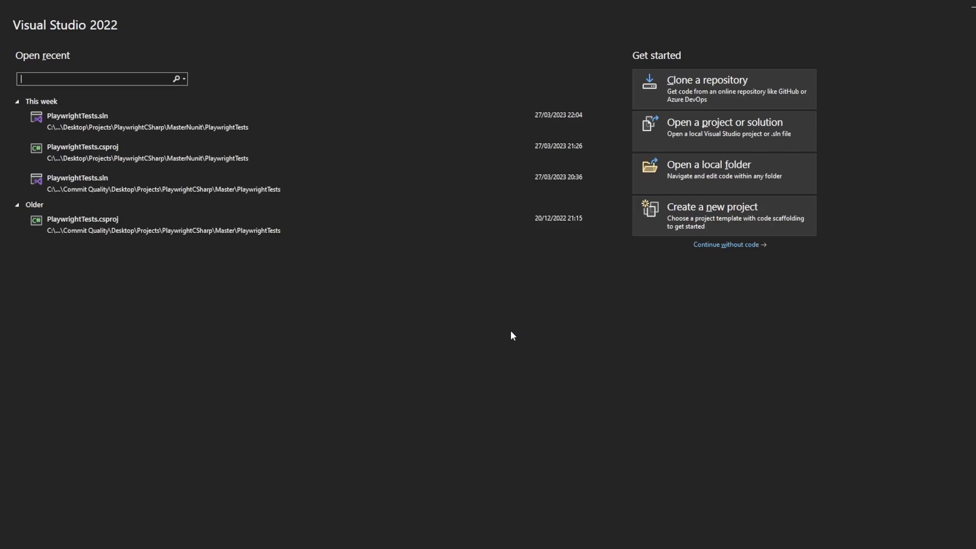
{"action": "mouse_move", "coordinate": [83, 28]}
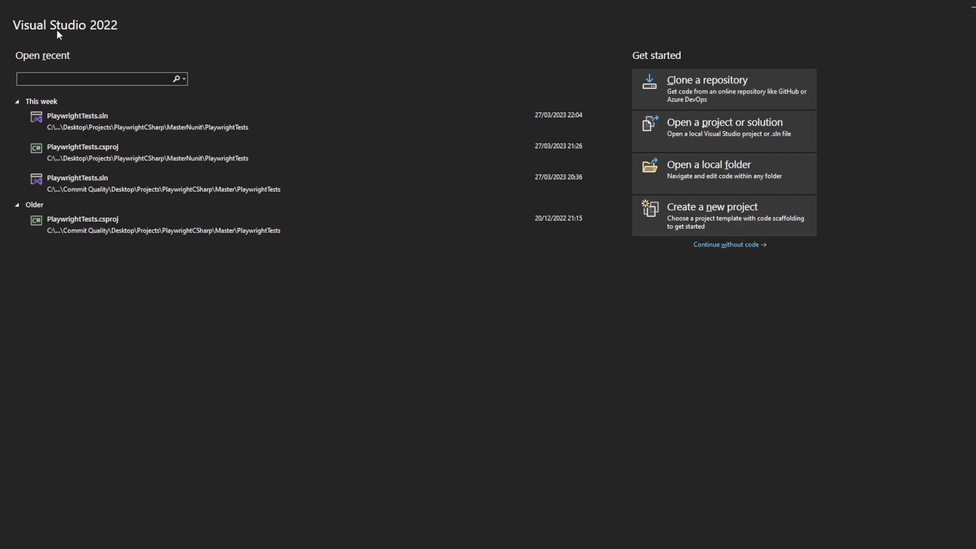
{"action": "mouse_move", "coordinate": [645, 279]}
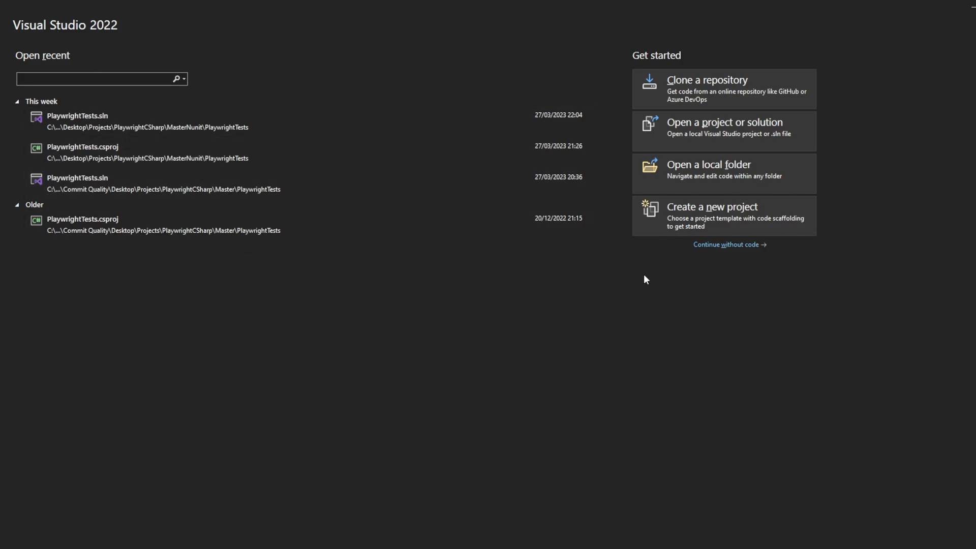
{"action": "mouse_move", "coordinate": [728, 245]}
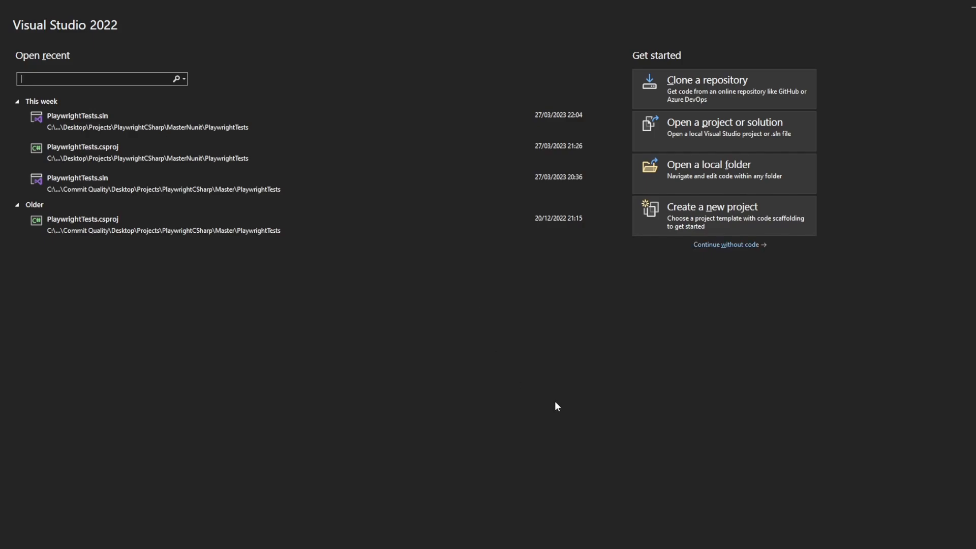
{"action": "mouse_move", "coordinate": [738, 346]}
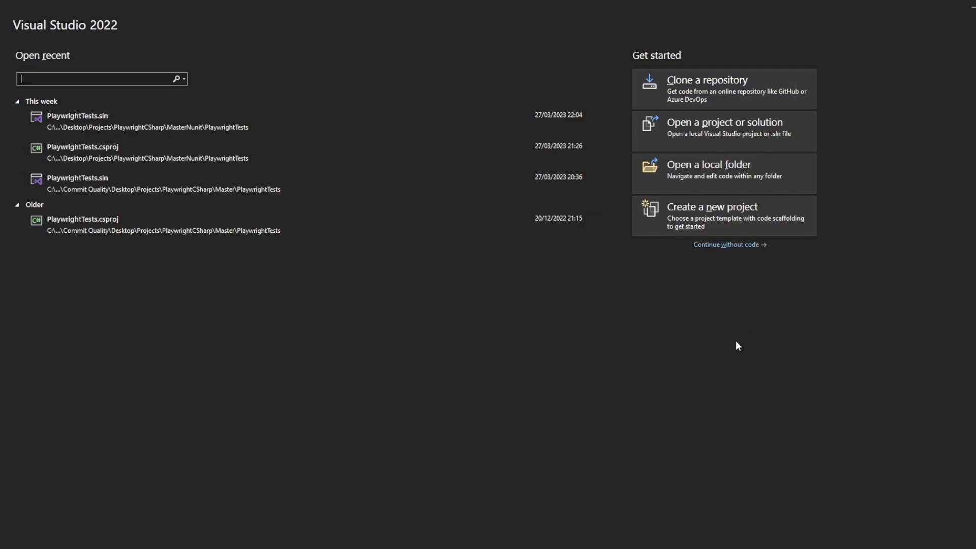
{"action": "mouse_move", "coordinate": [15, 101]}
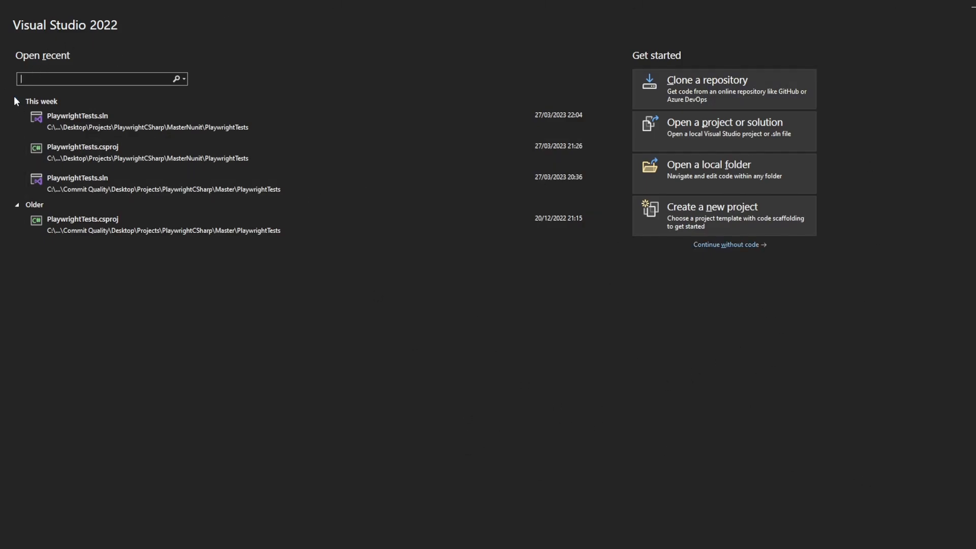
Collapse the 'This week' recent-projects group on the start window.
{"action": "left_click", "coordinate": [15, 102]}
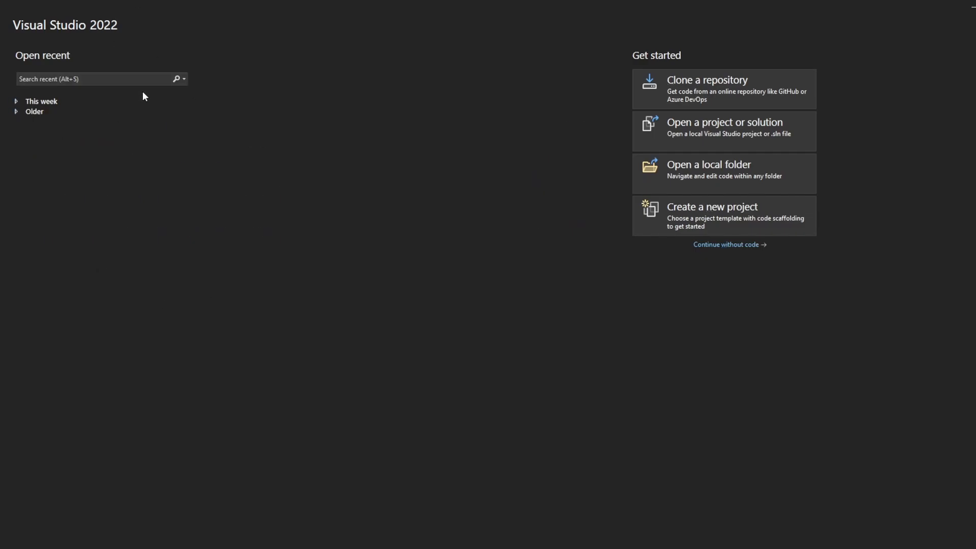
{"action": "mouse_move", "coordinate": [725, 245]}
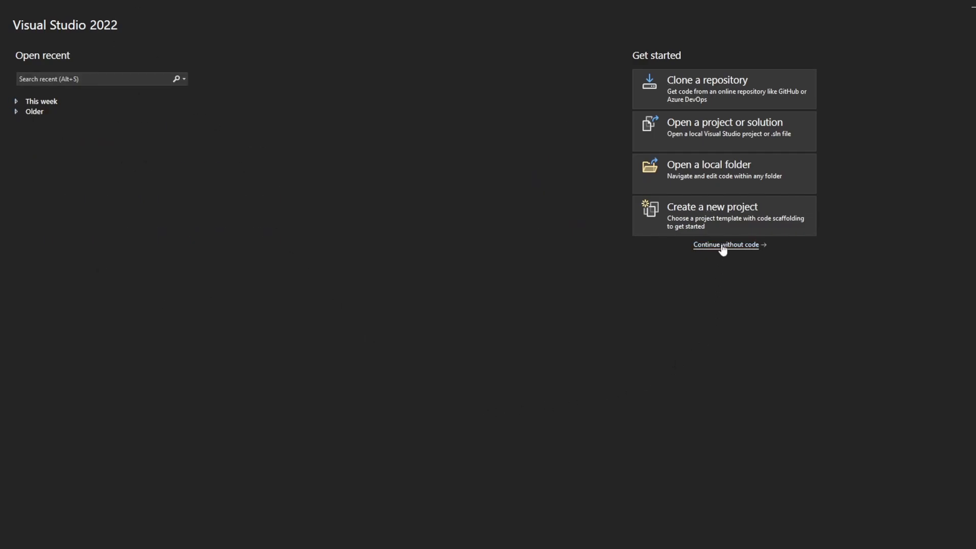
Continue without code and start a new Developer PowerShell terminal session.
{"action": "left_click", "coordinate": [724, 244]}
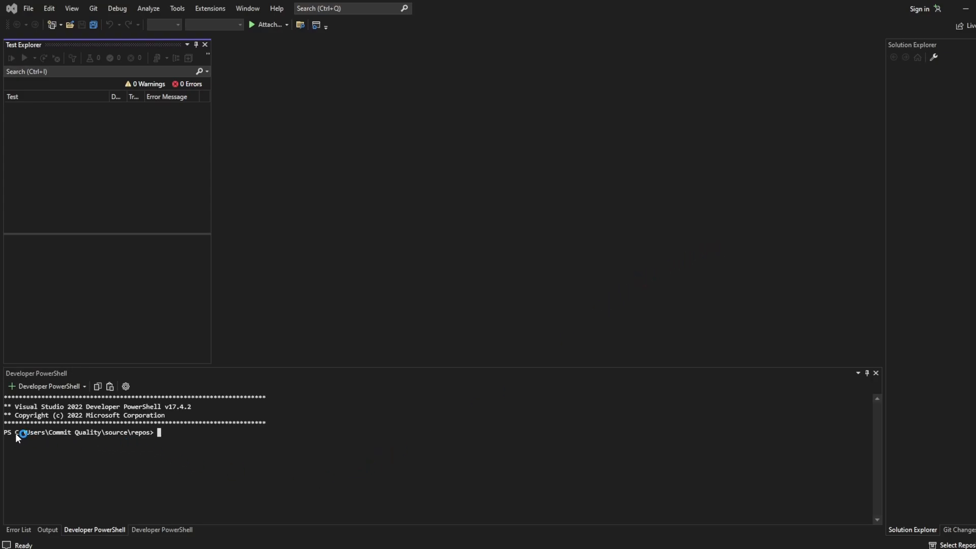
{"action": "mouse_move", "coordinate": [151, 434]}
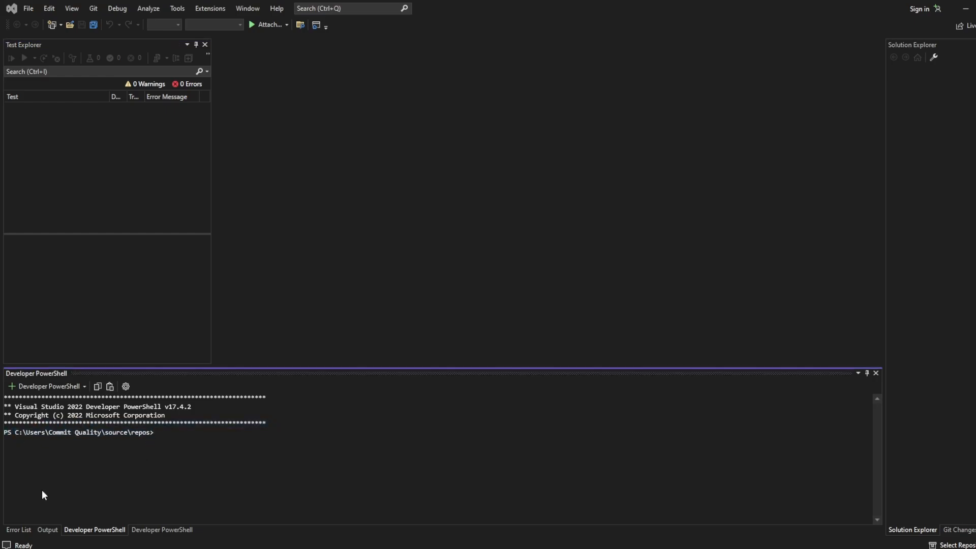
{"action": "mouse_move", "coordinate": [126, 498]}
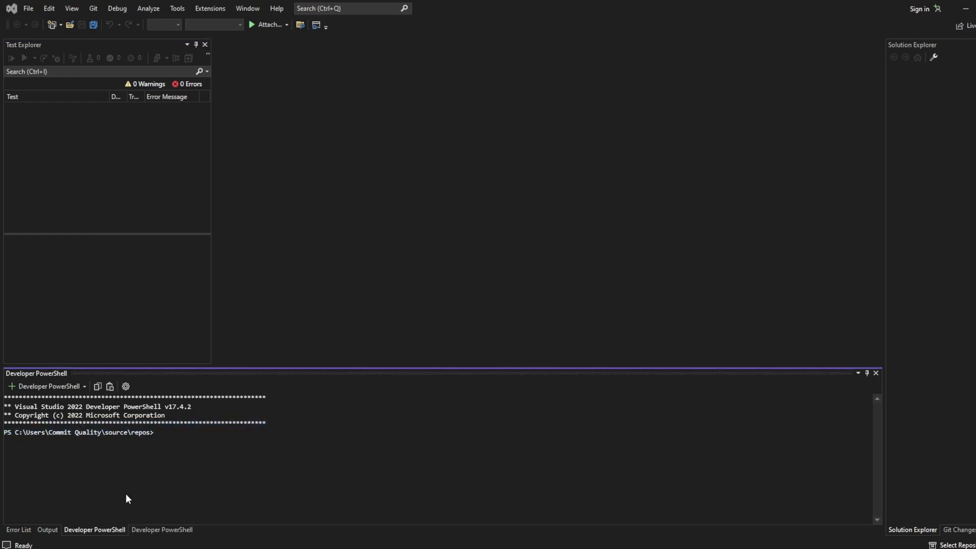
{"action": "left_click", "coordinate": [71, 9]}
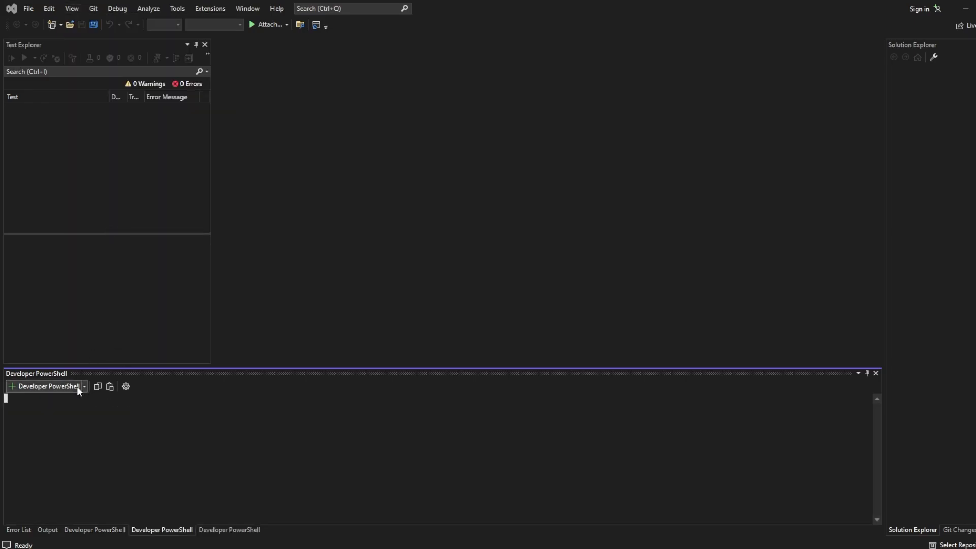
{"action": "left_click", "coordinate": [84, 386]}
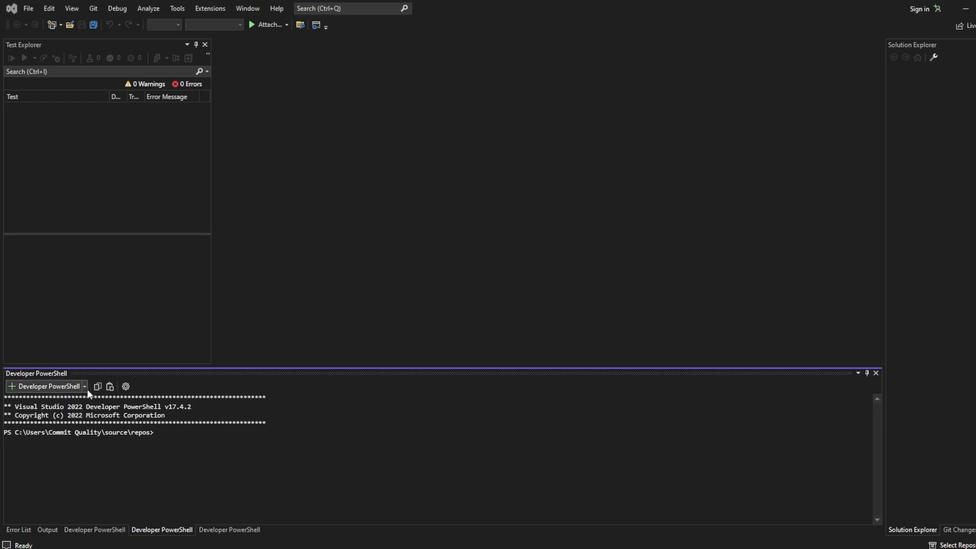
{"action": "left_click", "coordinate": [85, 386]}
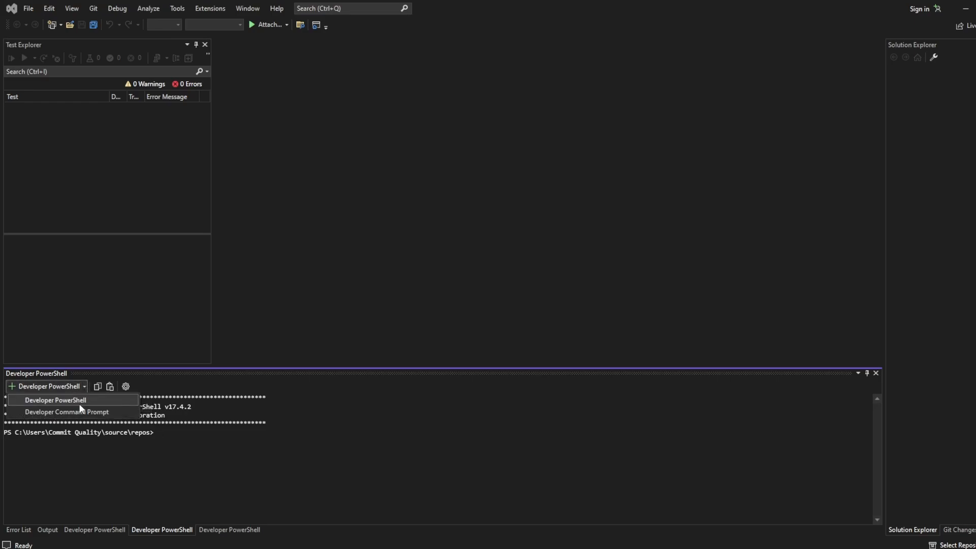
{"action": "left_click", "coordinate": [56, 400]}
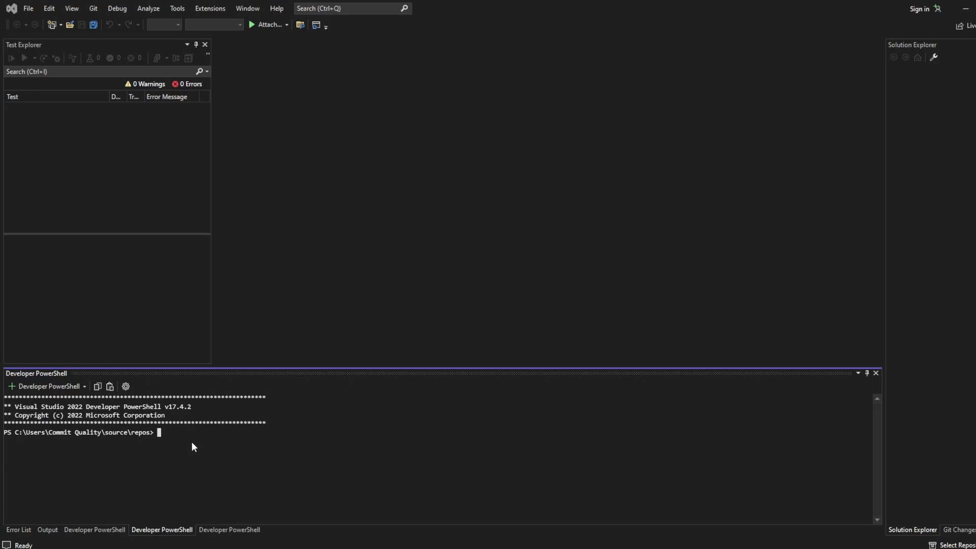
Enter 'dotnet new nunit -n CommitQualityPractice' at the Developer PowerShell prompt.
{"action": "type", "text": "dotnet"}
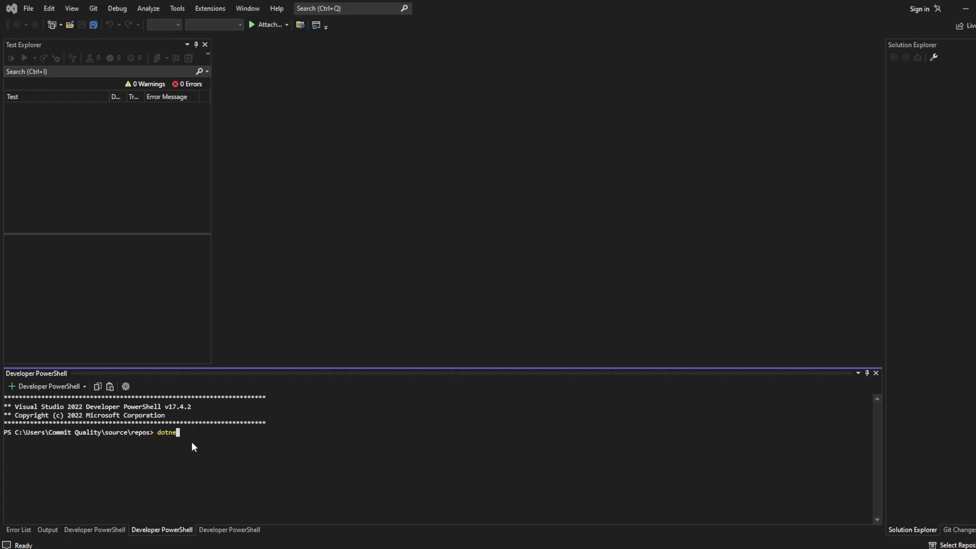
{"action": "type", "text": "new n"}
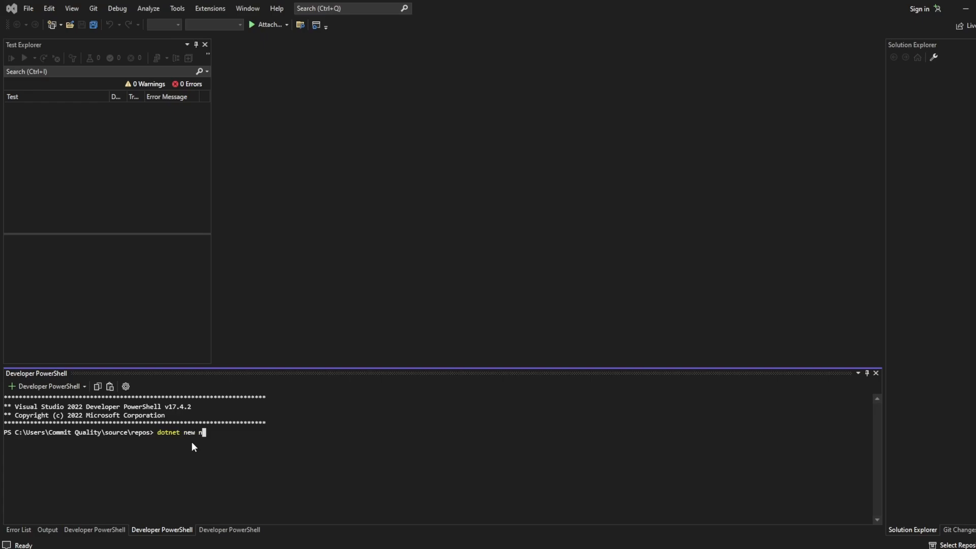
{"action": "type", "text": "unit"}
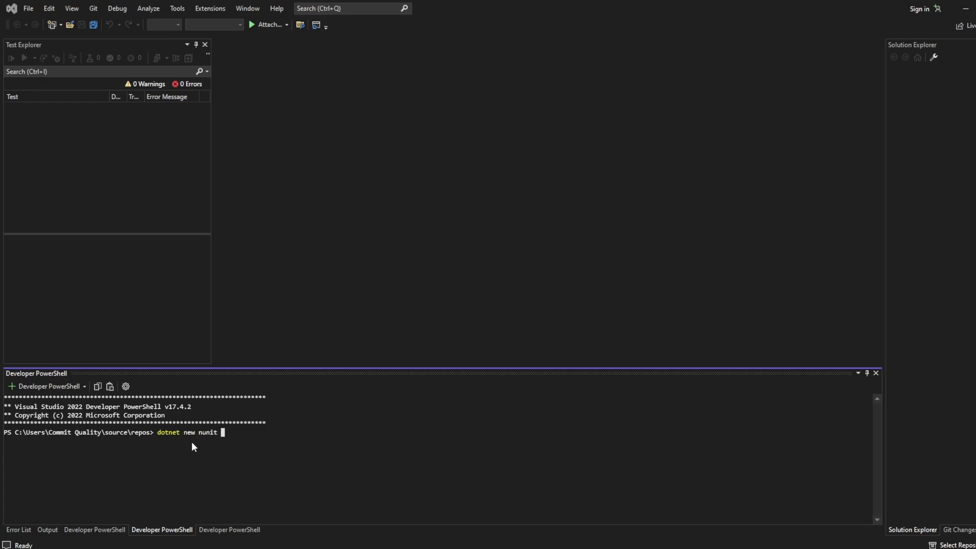
{"action": "type", "text": "-n"}
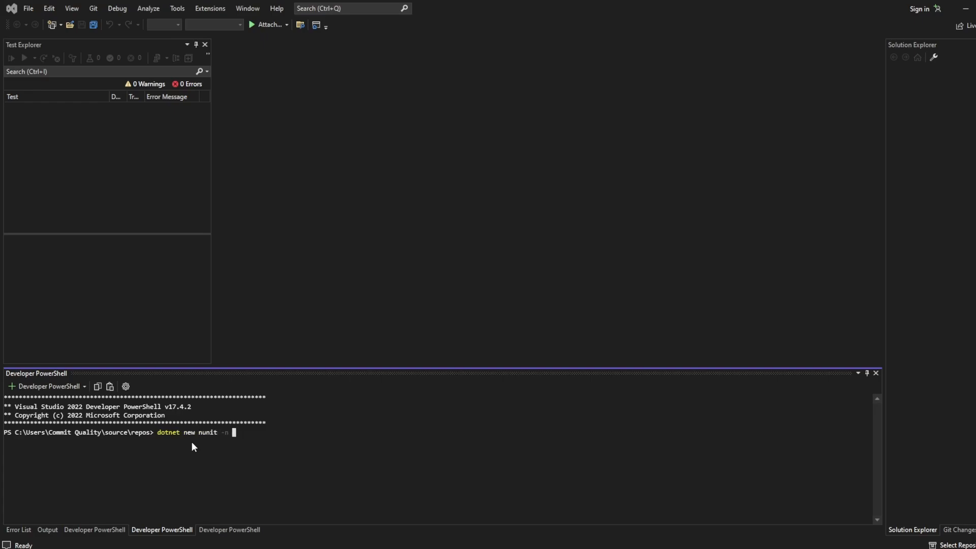
{"action": "type", "text": "CommitQa"}
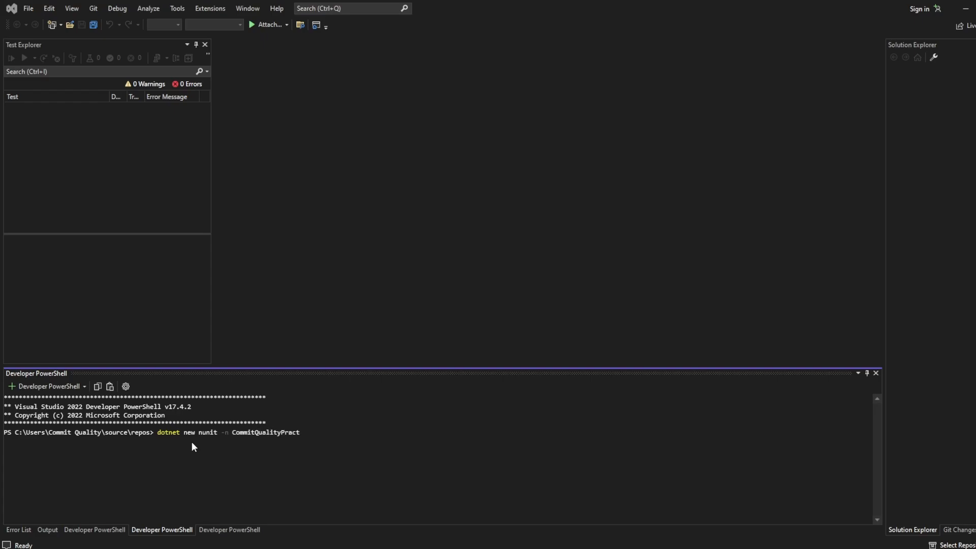
{"action": "type", "text": "ice"}
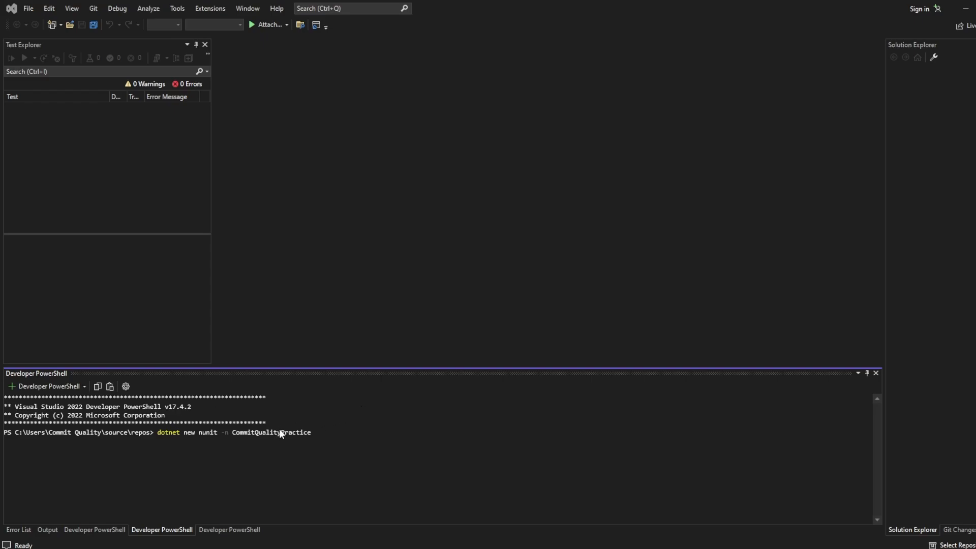
{"action": "mouse_move", "coordinate": [277, 434]}
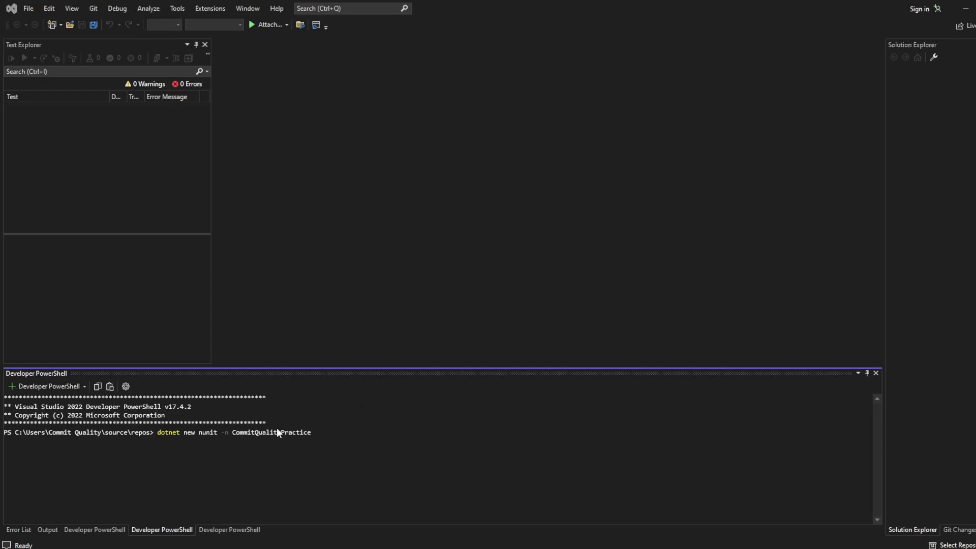
{"action": "mouse_move", "coordinate": [206, 439]}
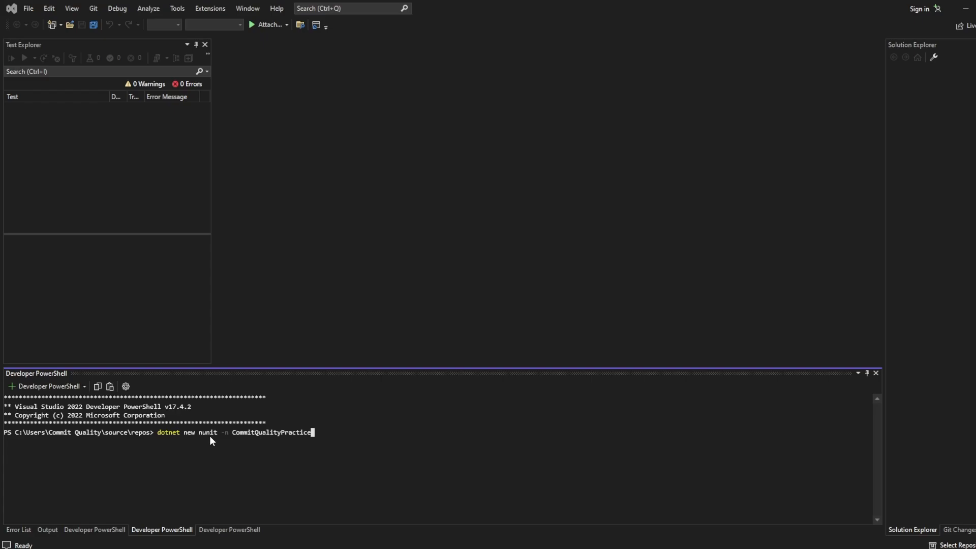
{"action": "mouse_move", "coordinate": [202, 442]}
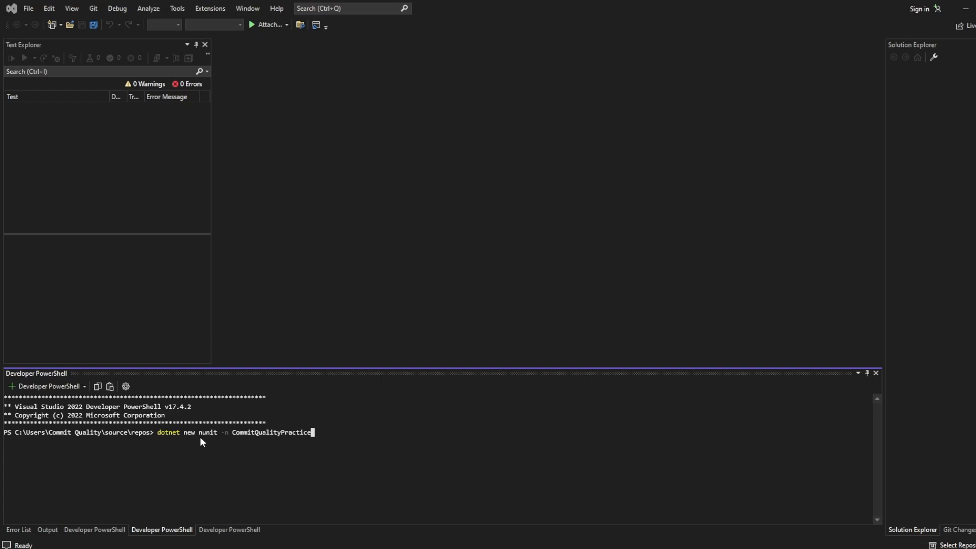
{"action": "mouse_move", "coordinate": [451, 408]}
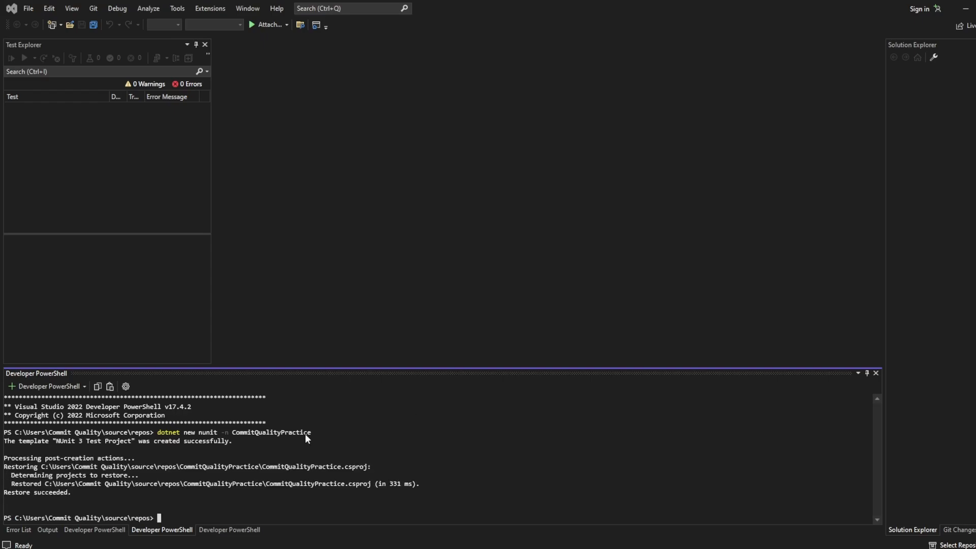
{"action": "mouse_move", "coordinate": [275, 511]}
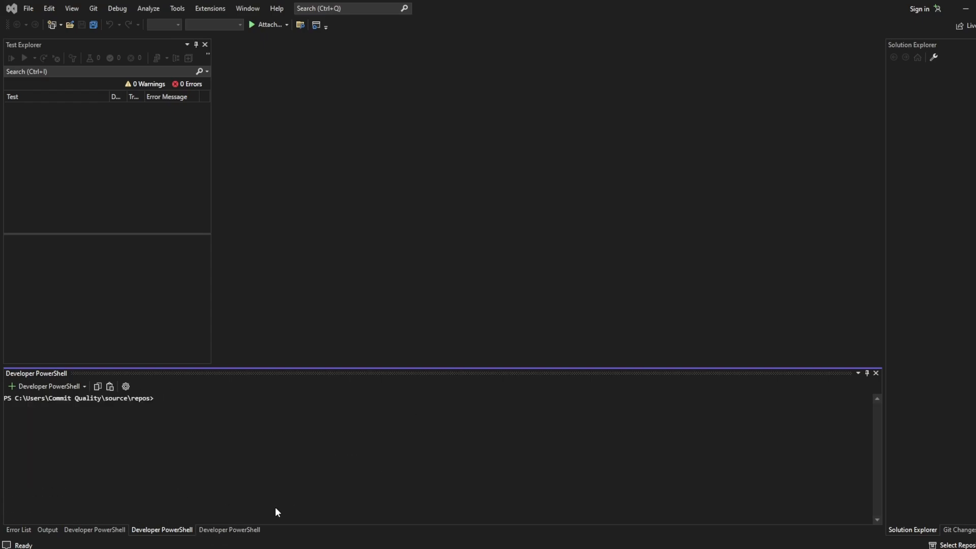
List the repos folder and change directory into .\CommitQualityPractice\.
{"action": "type", "text": "ls"}
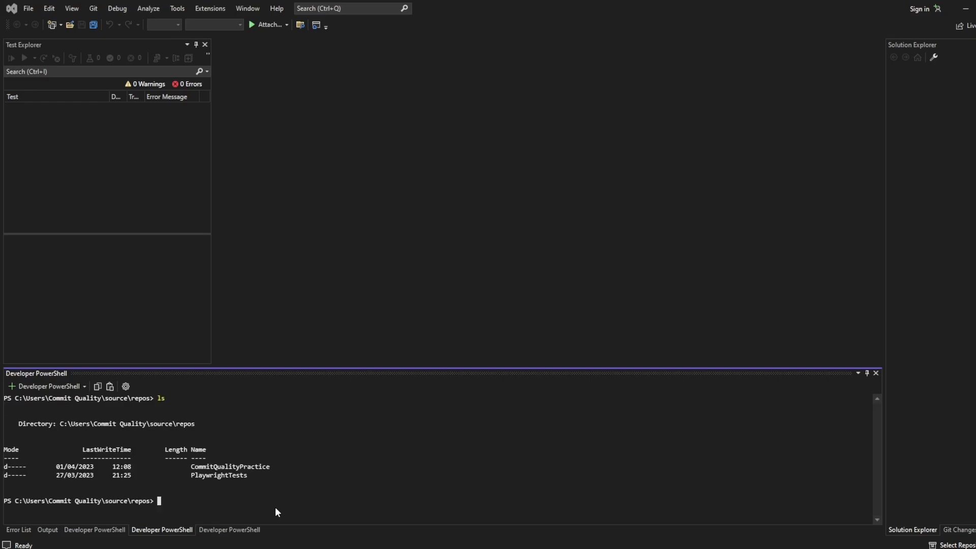
{"action": "type", "text": "cd .\\CommitQualityPractice\\"}
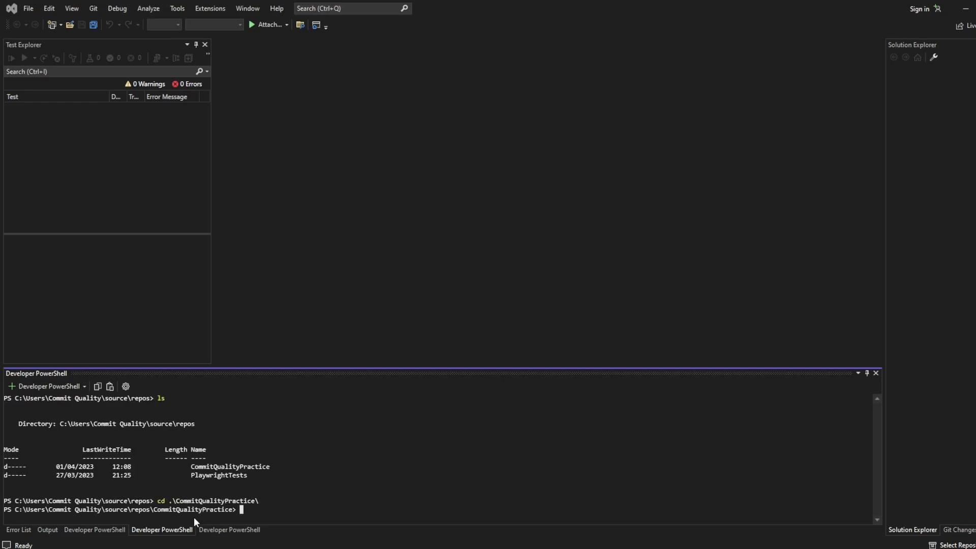
{"action": "mouse_move", "coordinate": [210, 509]}
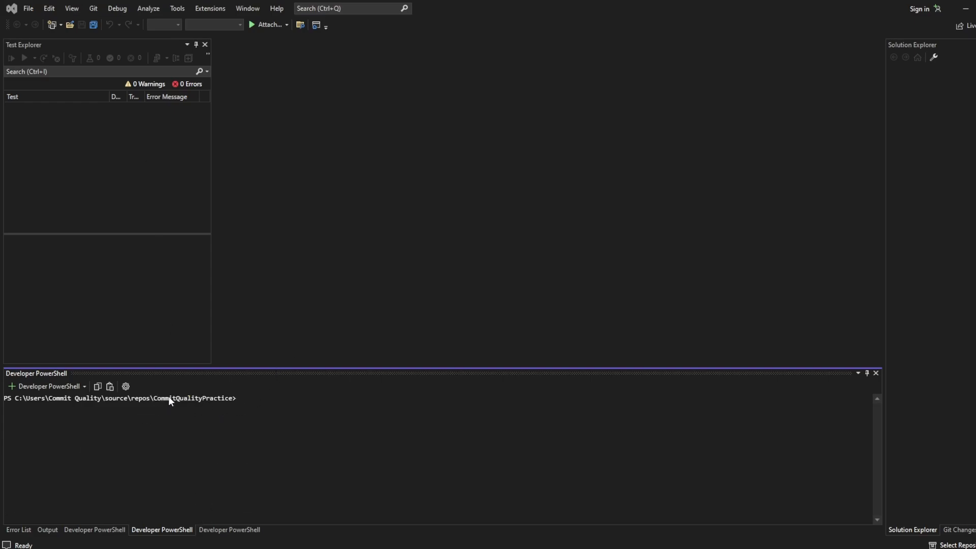
{"action": "mouse_move", "coordinate": [596, 39]}
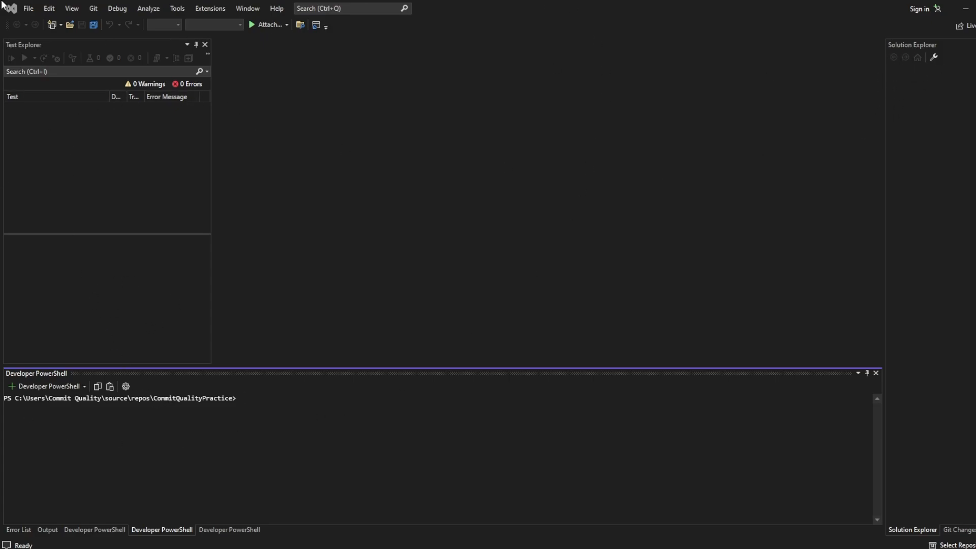
Open CommitQualityPractice.csproj via File > Open > Project/Solution.
{"action": "left_click", "coordinate": [28, 8]}
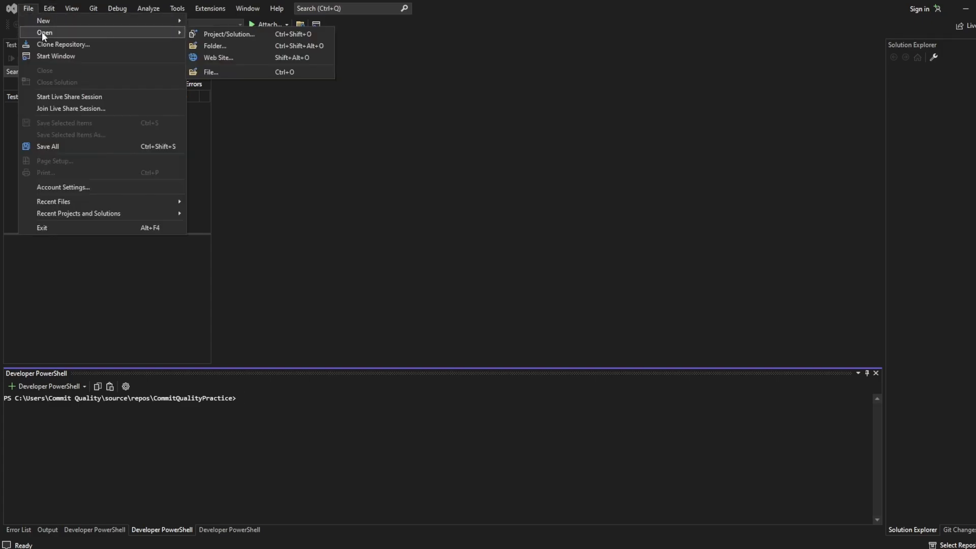
{"action": "left_click", "coordinate": [229, 33]}
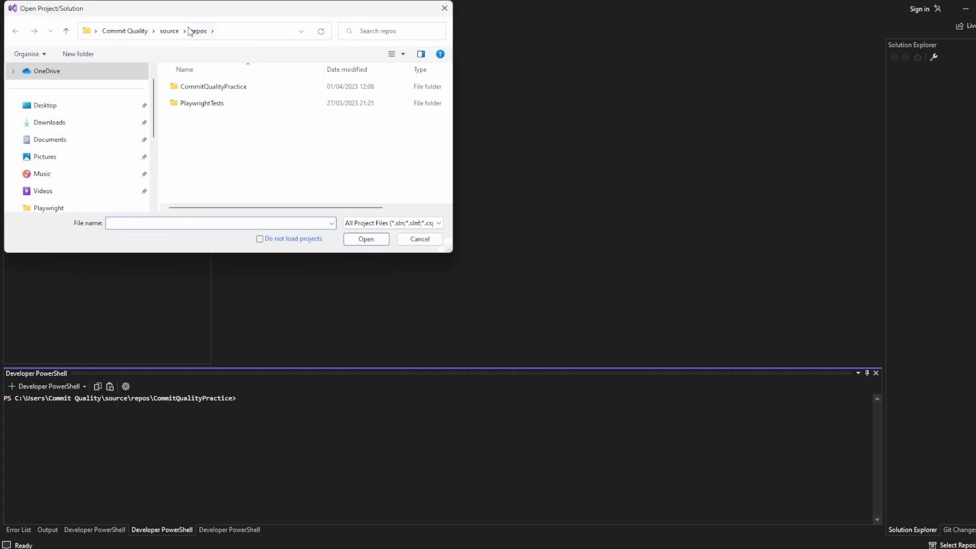
{"action": "left_click", "coordinate": [212, 86]}
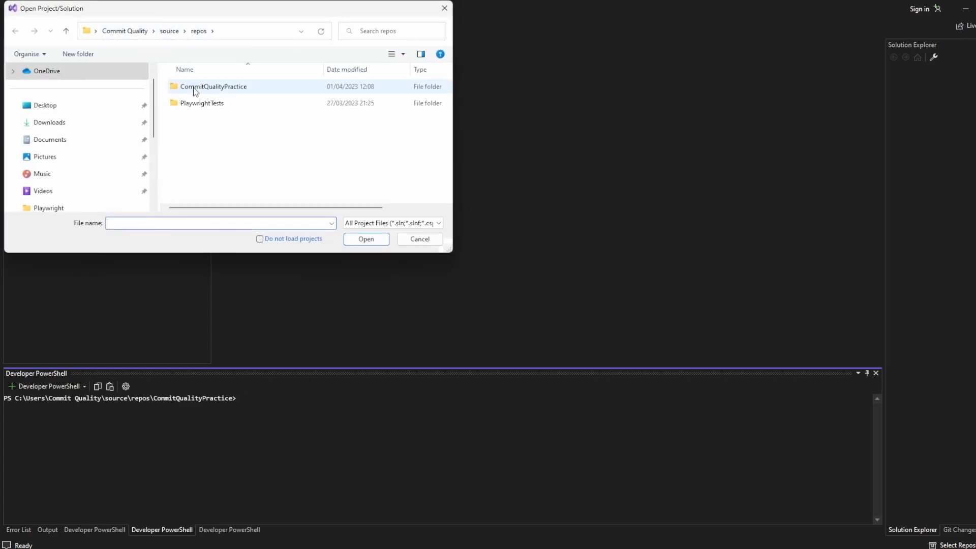
{"action": "double_click", "coordinate": [212, 85]}
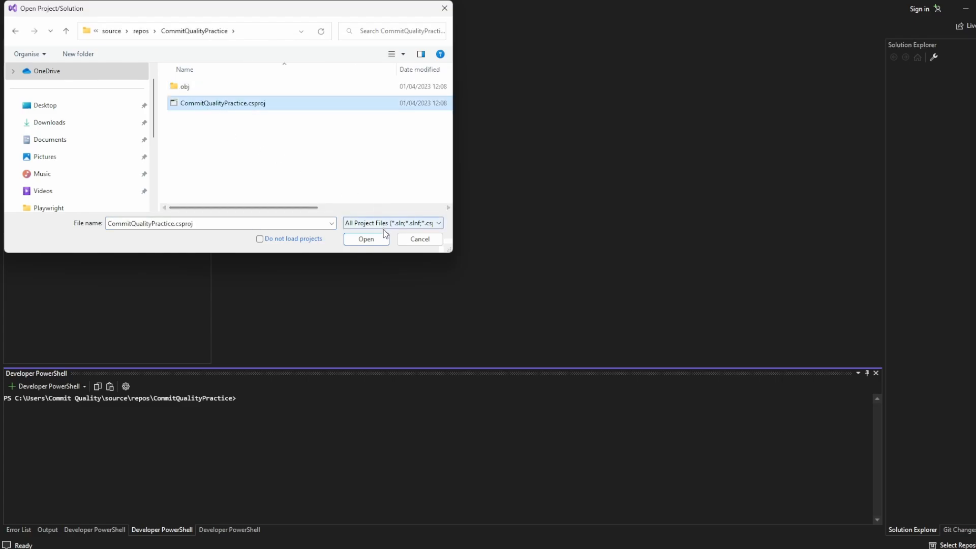
{"action": "left_click", "coordinate": [366, 239]}
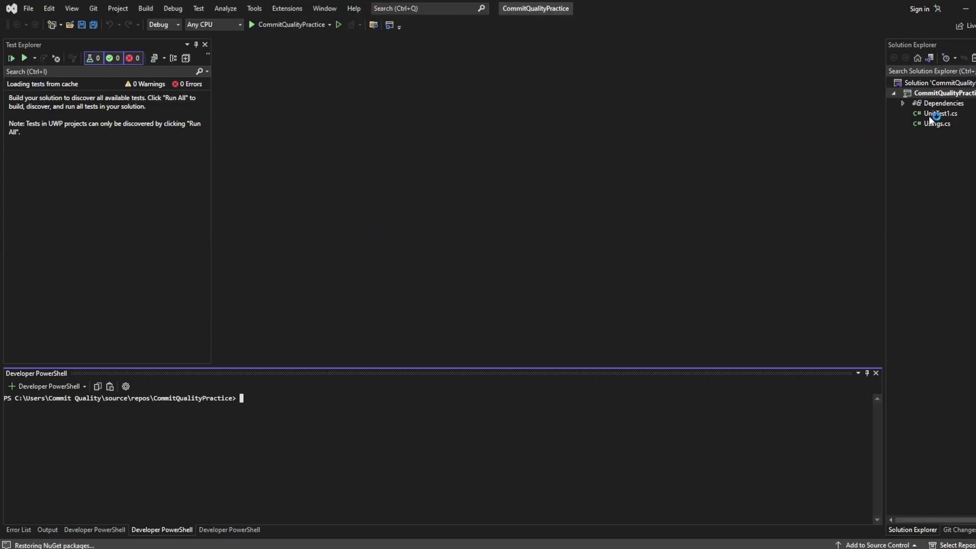
Delete the default UnitTest1.cs file from the project in Solution Explorer.
{"action": "double_click", "coordinate": [939, 113]}
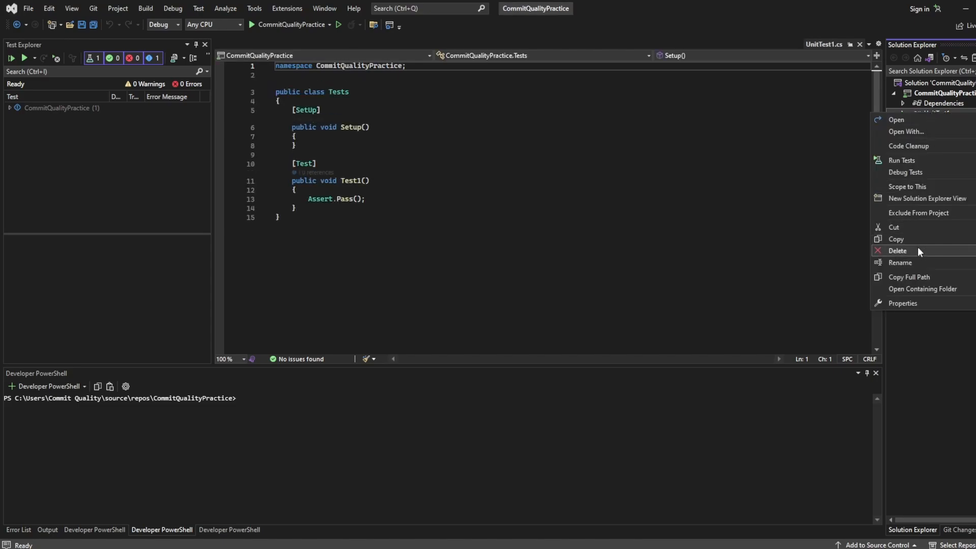
{"action": "left_click", "coordinate": [898, 250]}
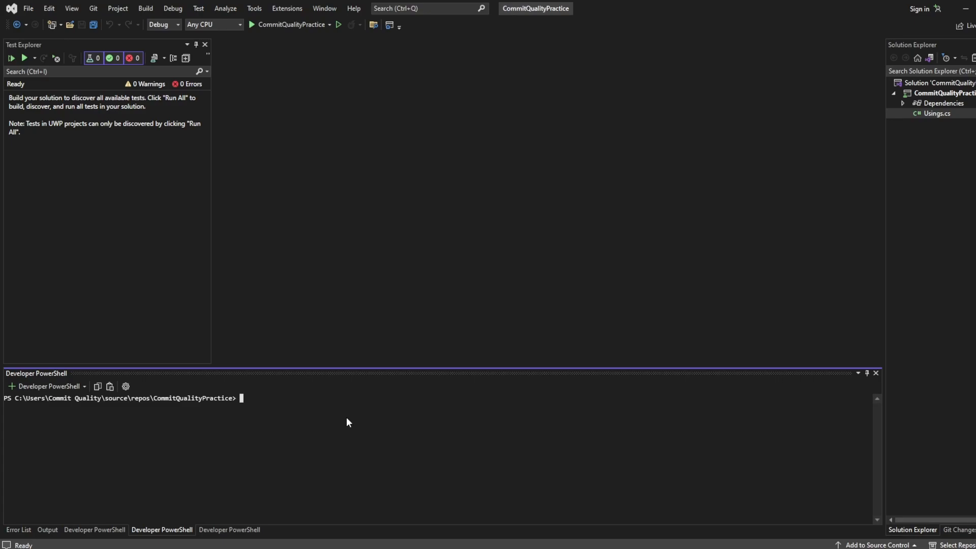
Enter 'dotnet add package Microsoft.Playwright.NUnit' at the terminal prompt, not yet run.
{"action": "type", "text": "dotn"}
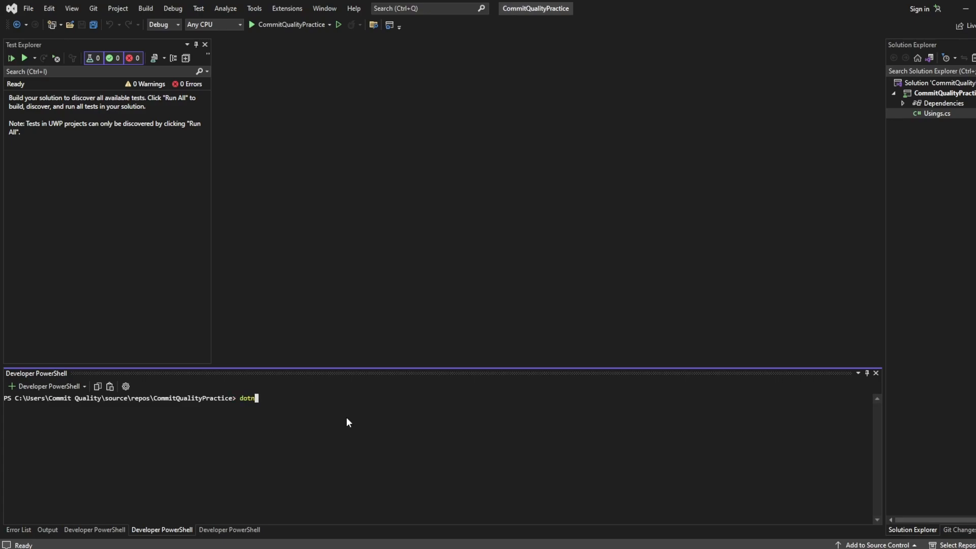
{"action": "type", "text": "et add pack"}
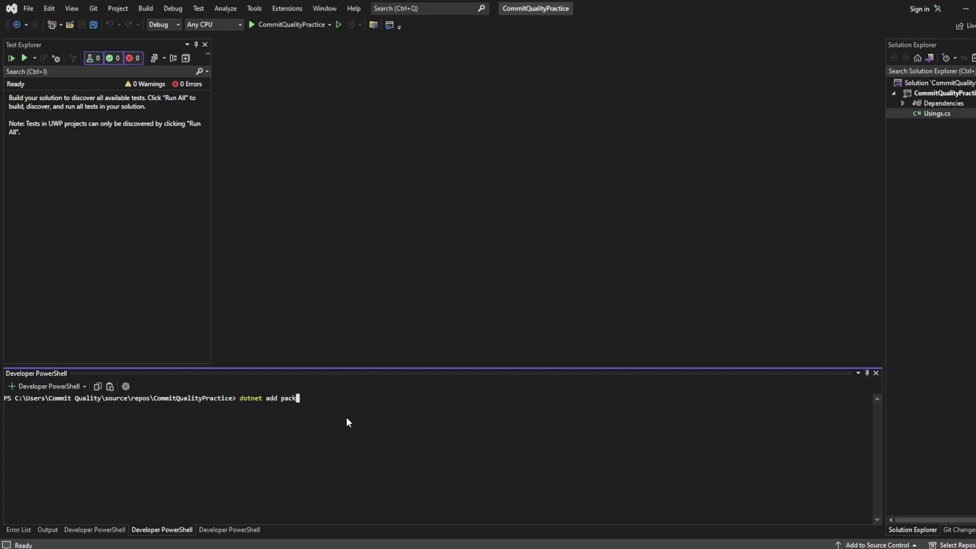
{"action": "type", "text": "age Micro"}
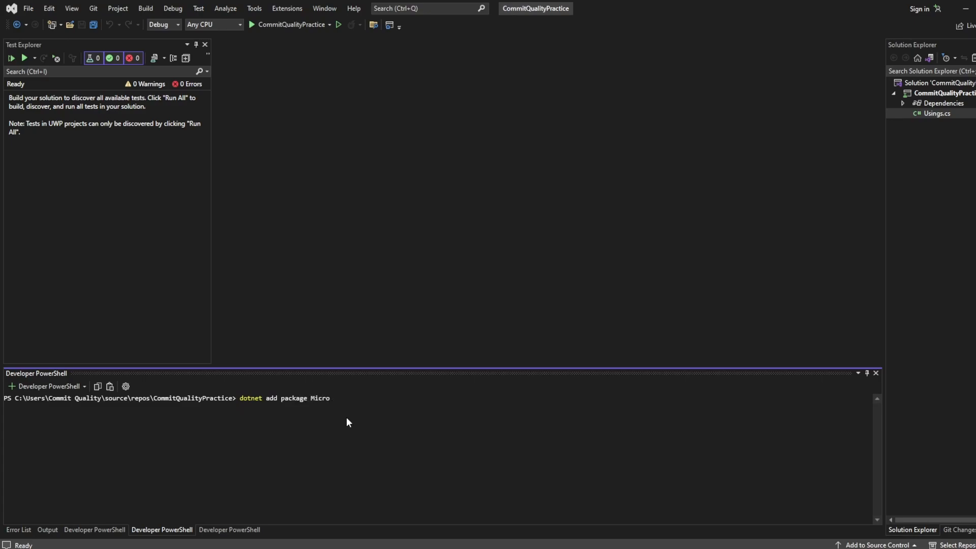
{"action": "type", "text": "soft."}
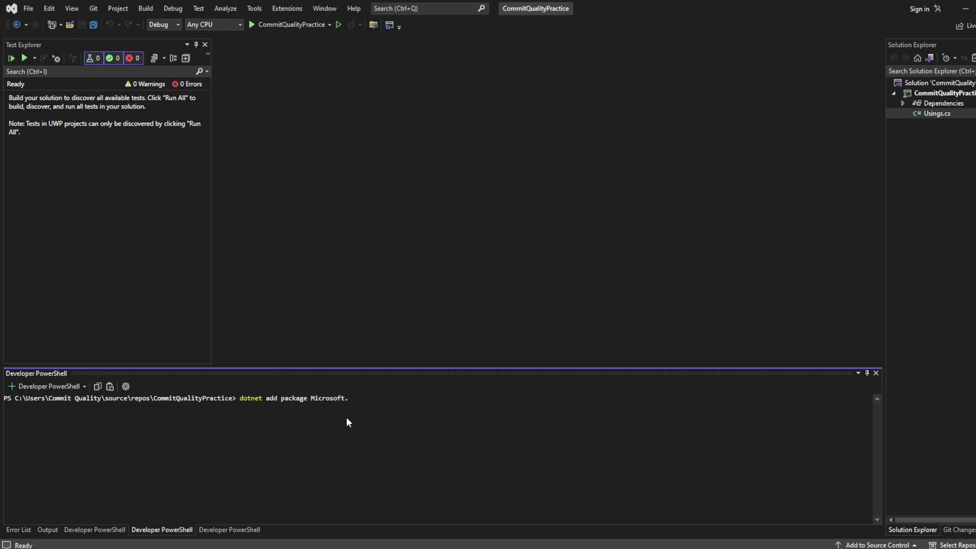
{"action": "type", "text": "Playwright"}
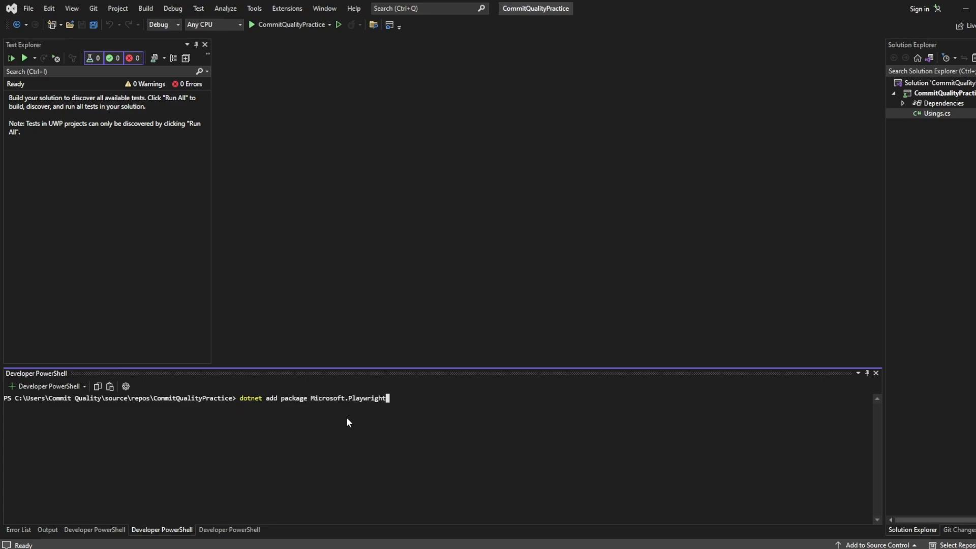
{"action": "type", "text": ".NUn"}
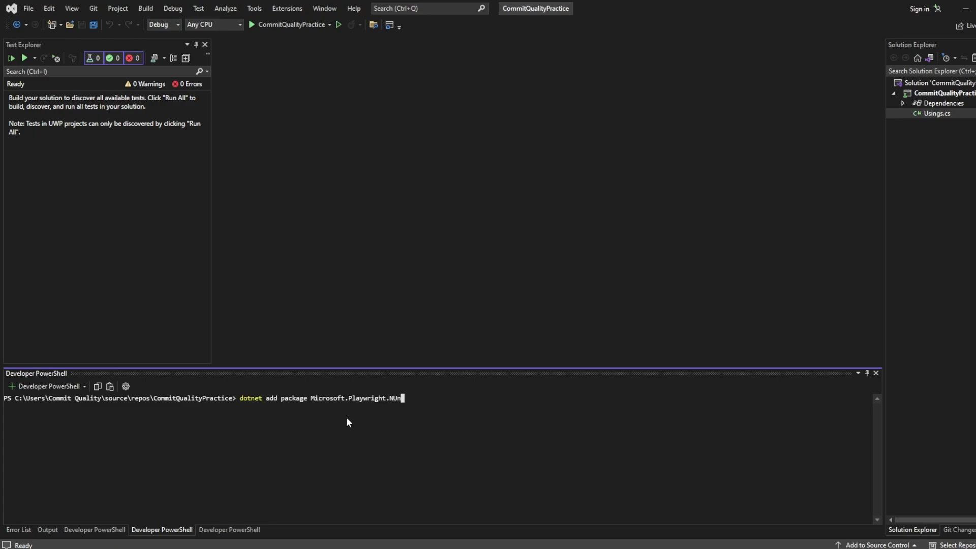
{"action": "type", "text": "it"}
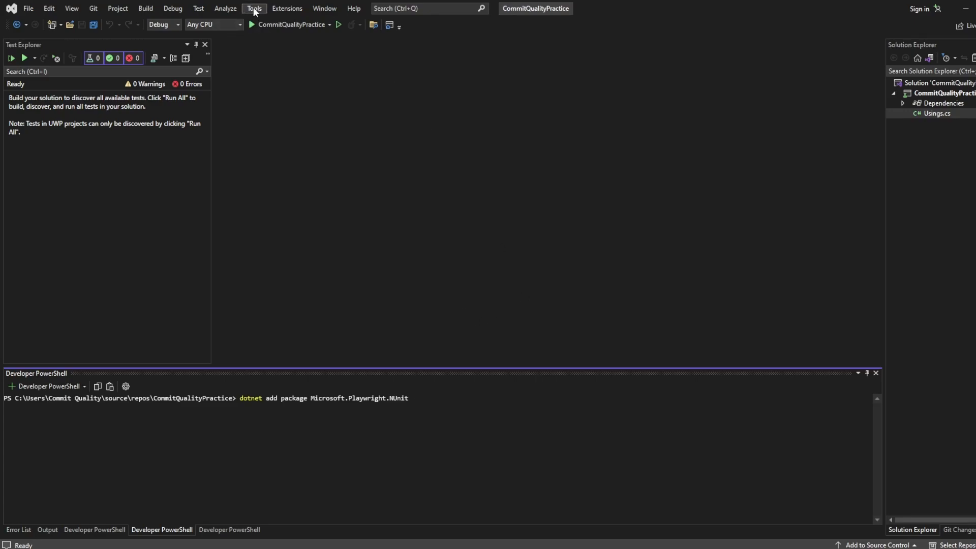
Browse NuGet packages for the solution and select Microsoft.Playwright.NUnit.
{"action": "left_click", "coordinate": [253, 8]}
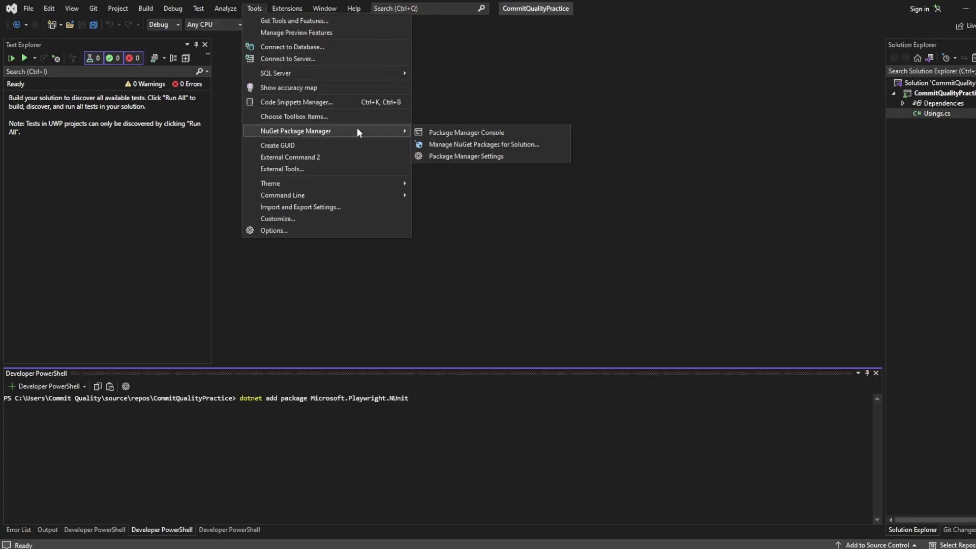
{"action": "mouse_move", "coordinate": [497, 143]}
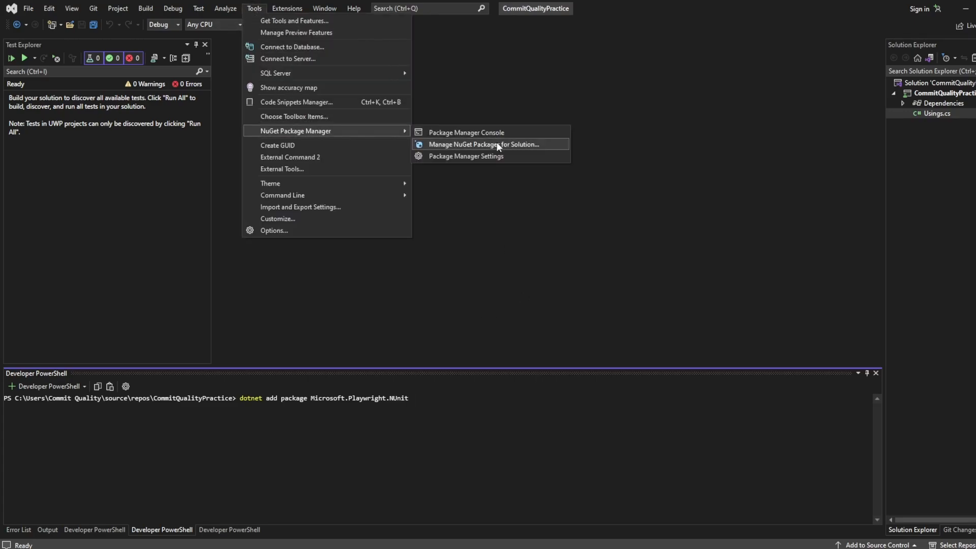
{"action": "left_click", "coordinate": [484, 143]}
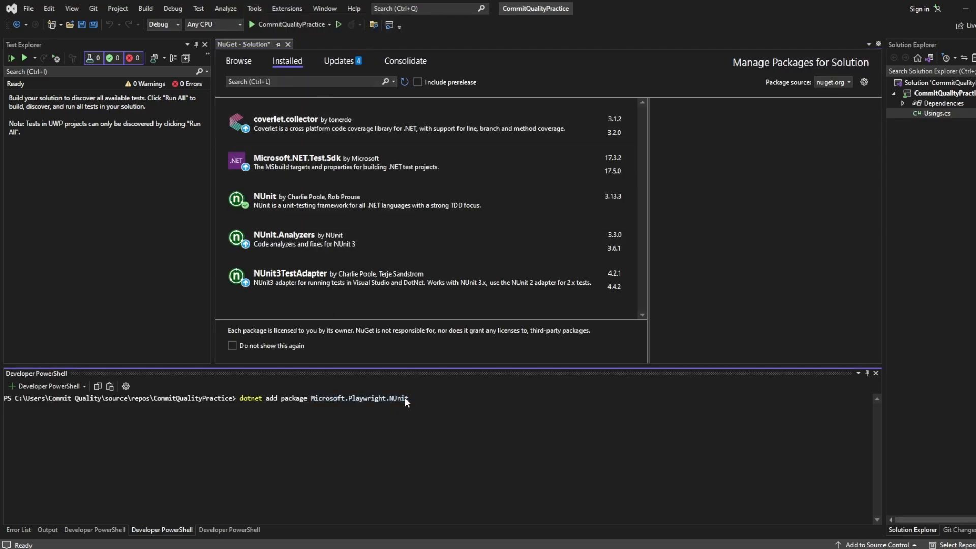
{"action": "left_click", "coordinate": [238, 60]}
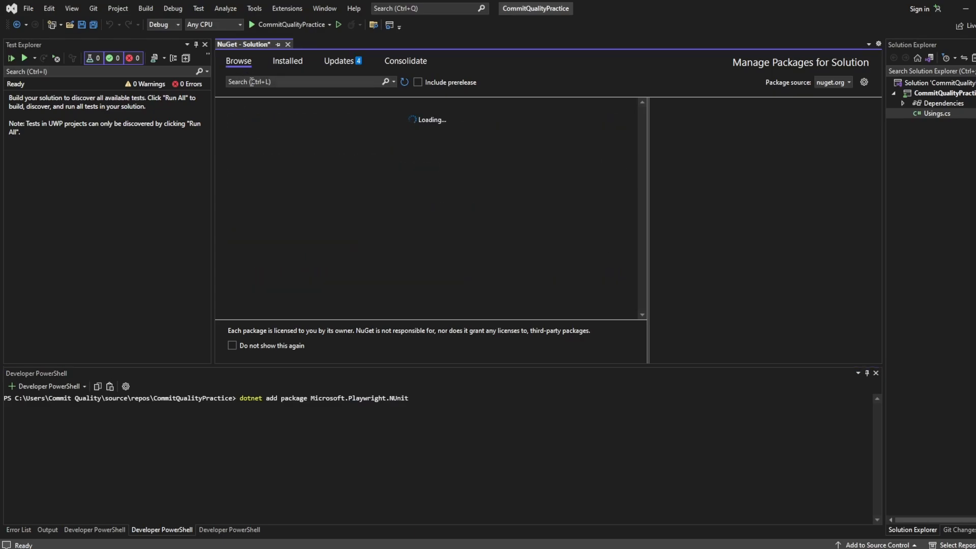
{"action": "type", "text": "Microsoft.Playwright.NUnit"}
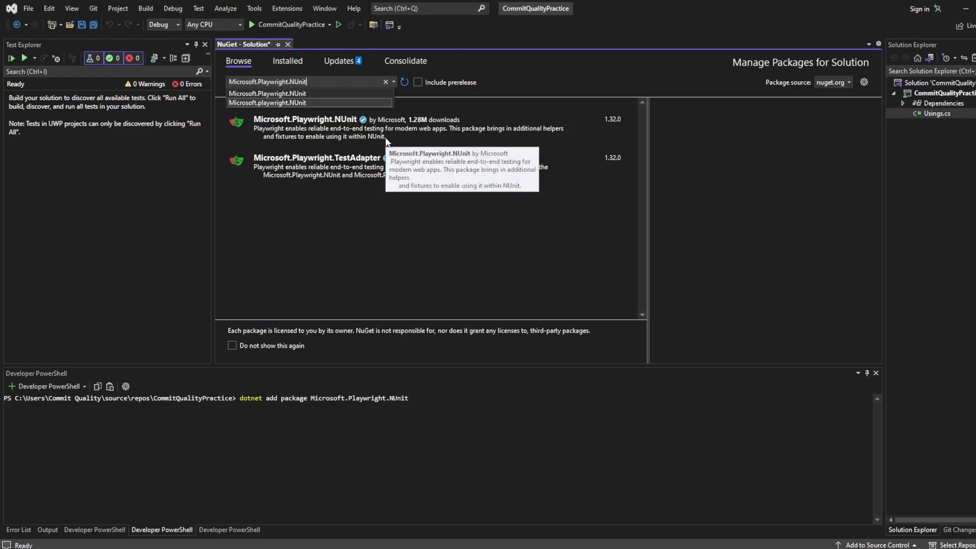
{"action": "left_click", "coordinate": [304, 128]}
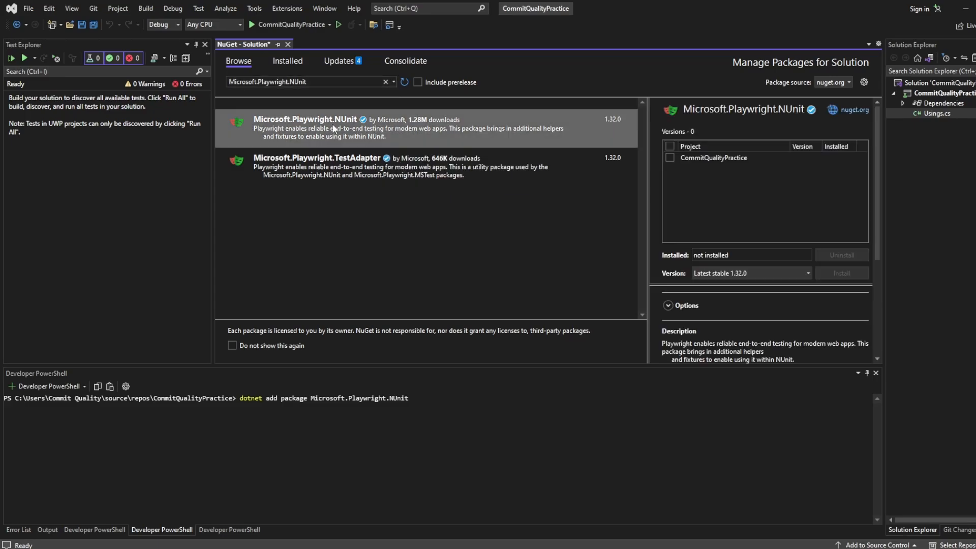
{"action": "mouse_move", "coordinate": [443, 134]}
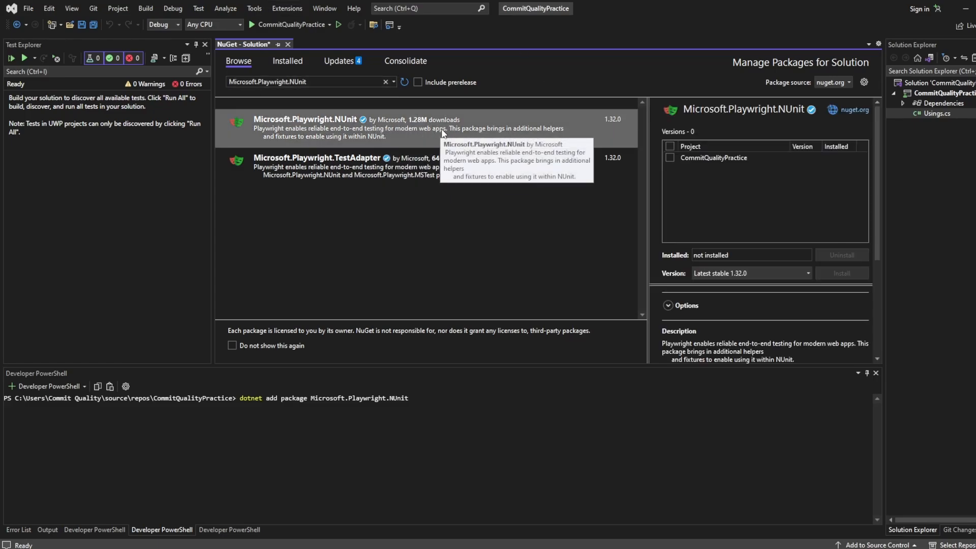
{"action": "mouse_move", "coordinate": [614, 126]}
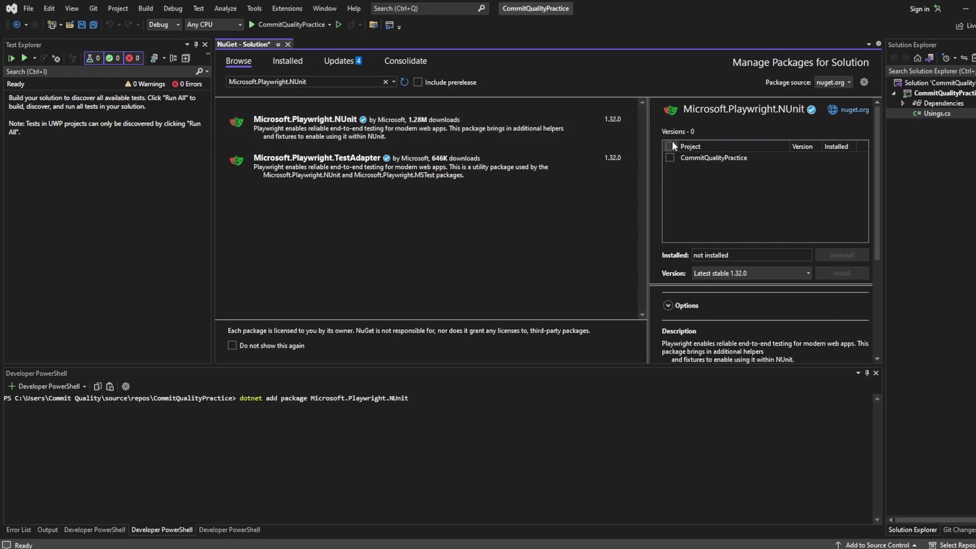
Install Microsoft.Playwright.NUnit 1.32.0 into CommitQualityPractice and close the package manager.
{"action": "left_click", "coordinate": [671, 157]}
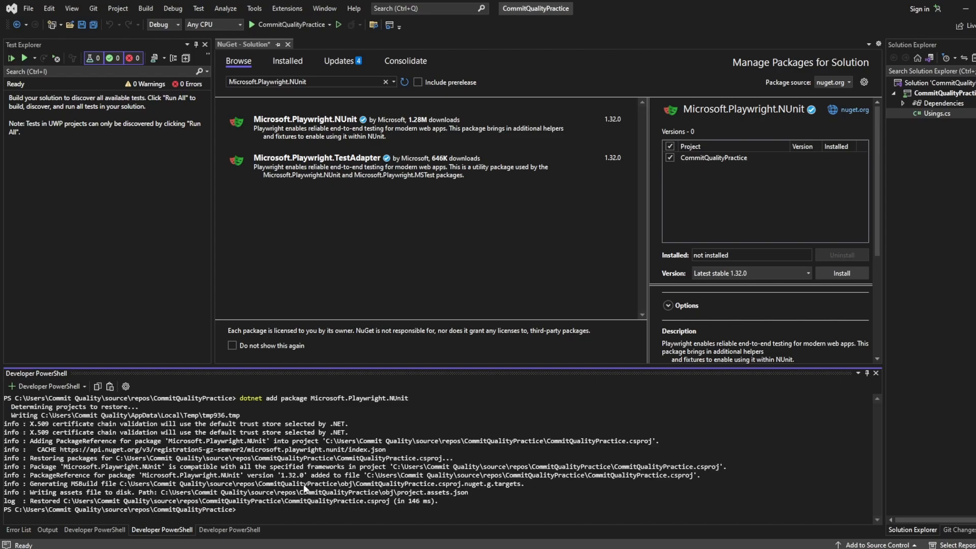
{"action": "left_click", "coordinate": [840, 272]}
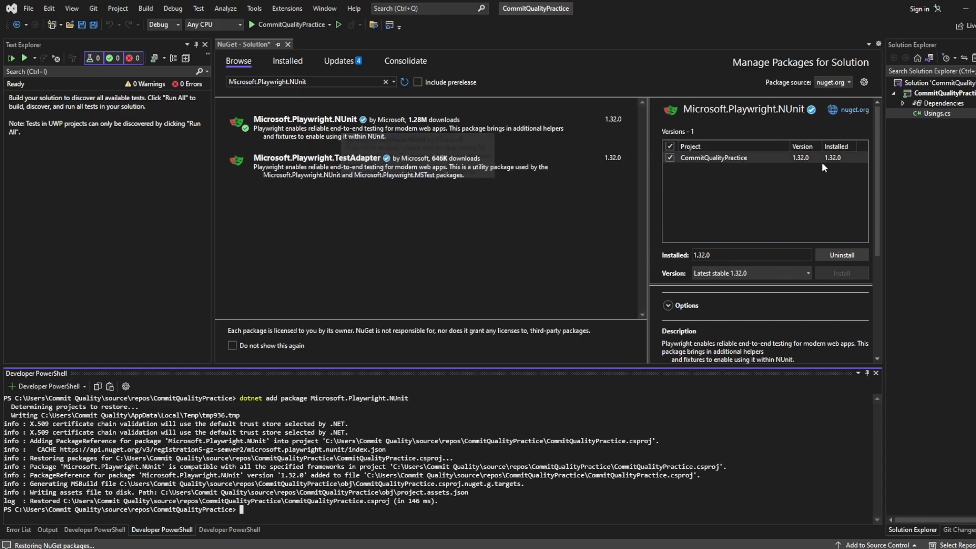
{"action": "left_click", "coordinate": [288, 44]}
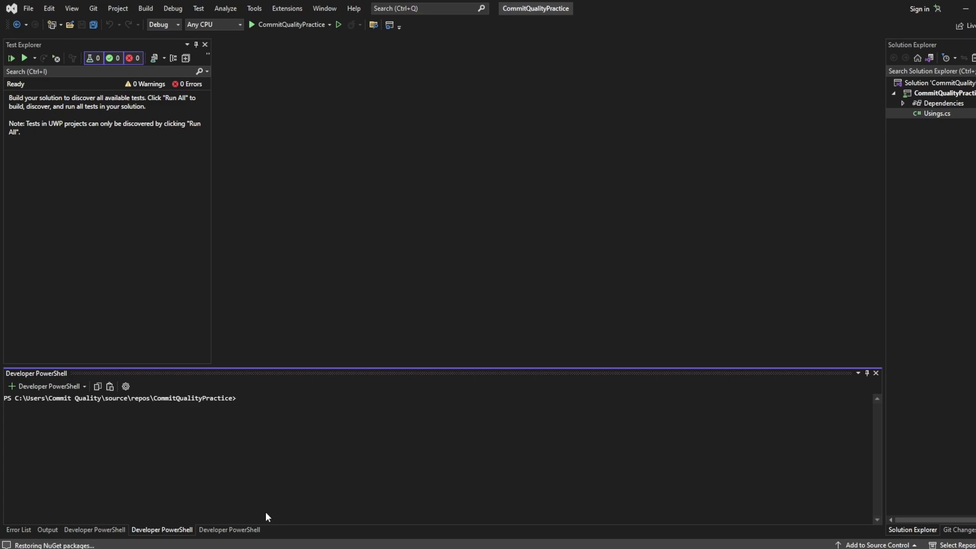
{"action": "mouse_move", "coordinate": [550, 349]}
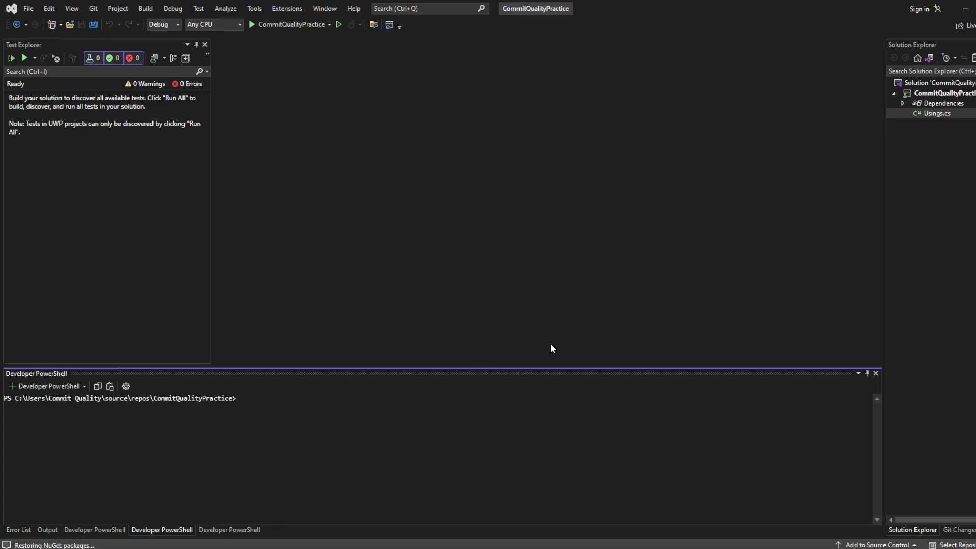
{"action": "mouse_move", "coordinate": [573, 387]}
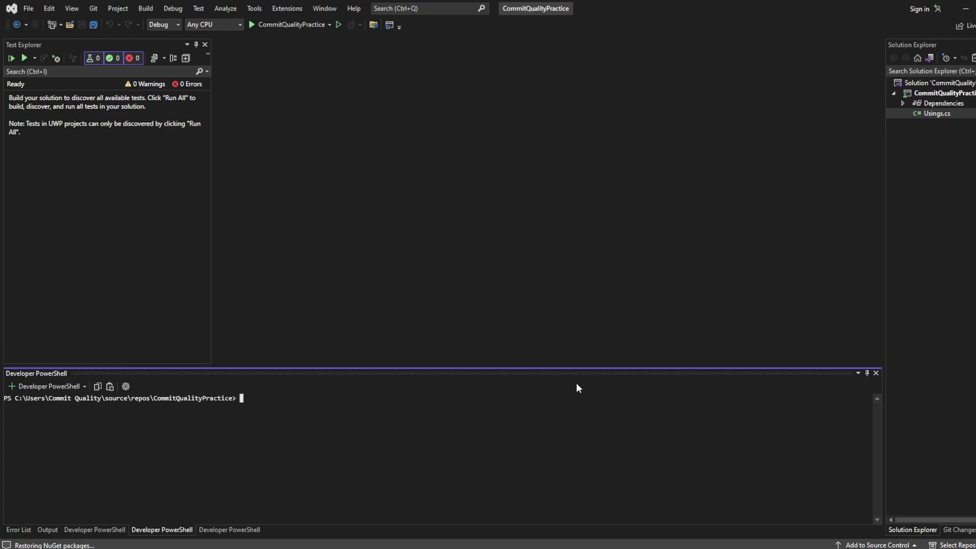
Navigate File Explorer to CommitQualityPractice\bin\Debug\net7.0, which is still empty.
{"action": "right_click", "coordinate": [941, 93]}
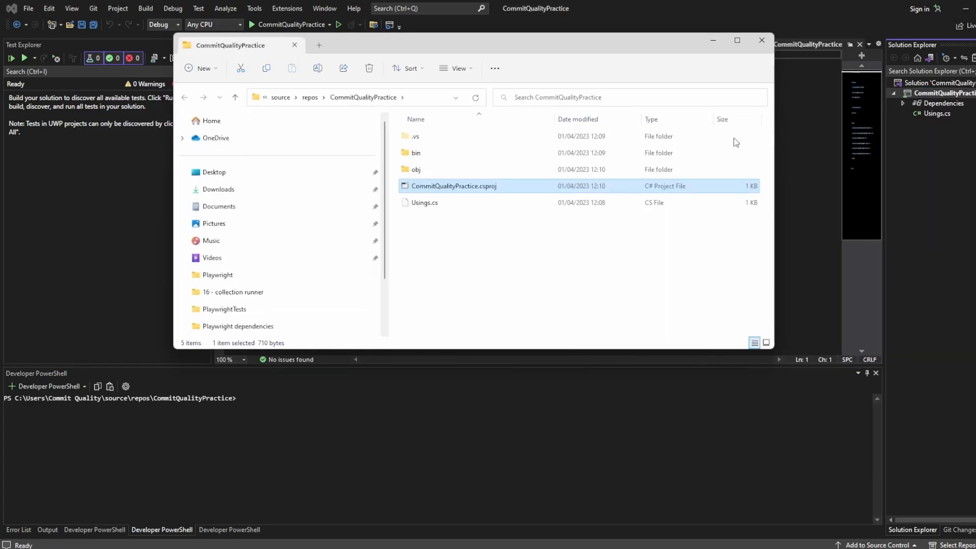
{"action": "double_click", "coordinate": [416, 152]}
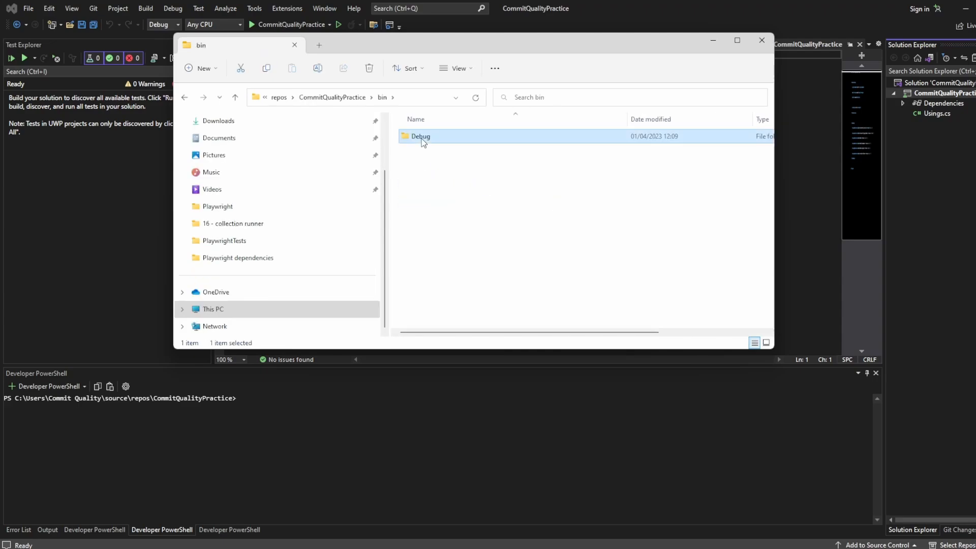
{"action": "double_click", "coordinate": [420, 136]}
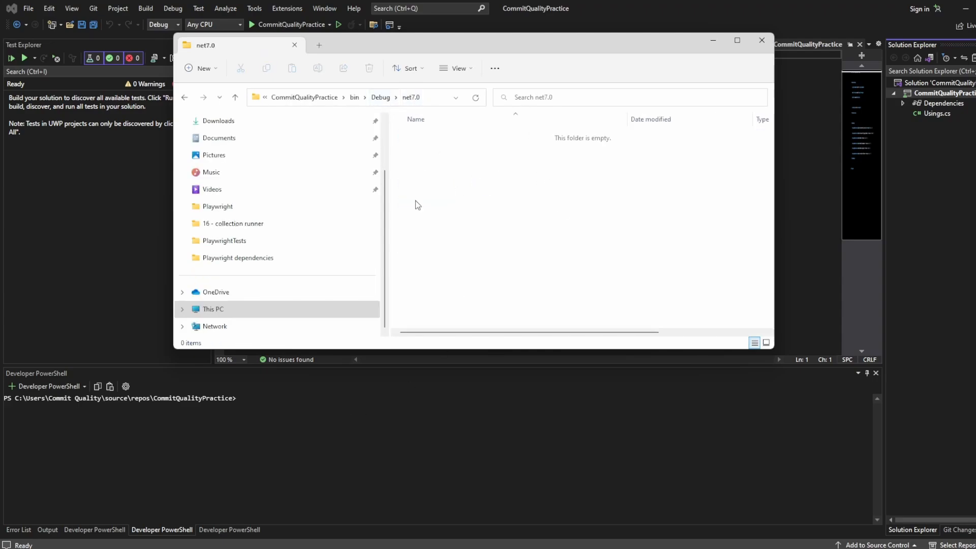
{"action": "mouse_move", "coordinate": [411, 196]}
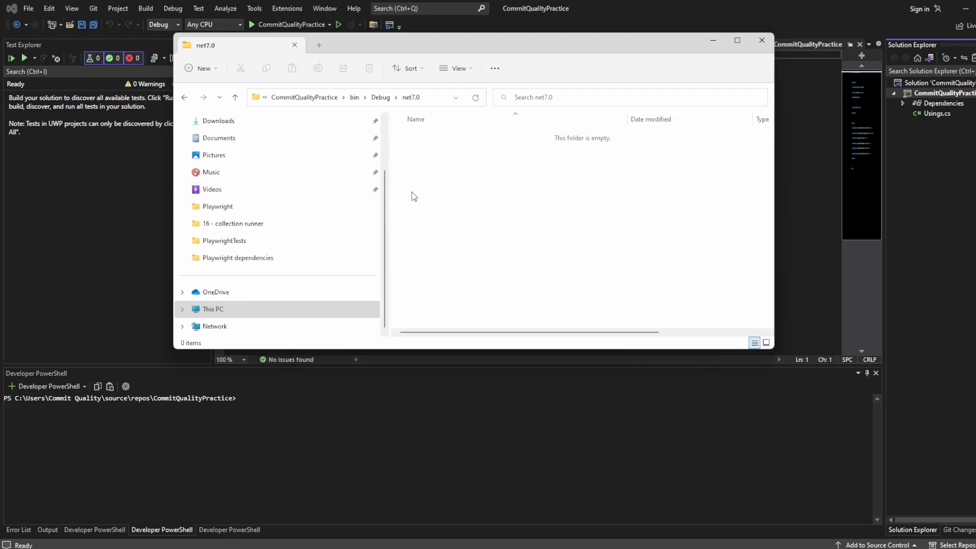
{"action": "mouse_move", "coordinate": [427, 196]}
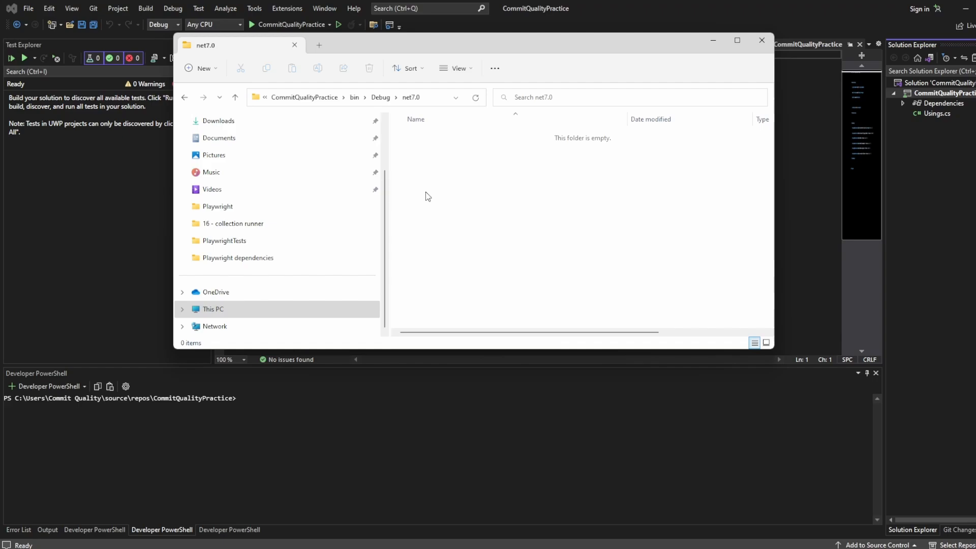
{"action": "mouse_move", "coordinate": [451, 179]}
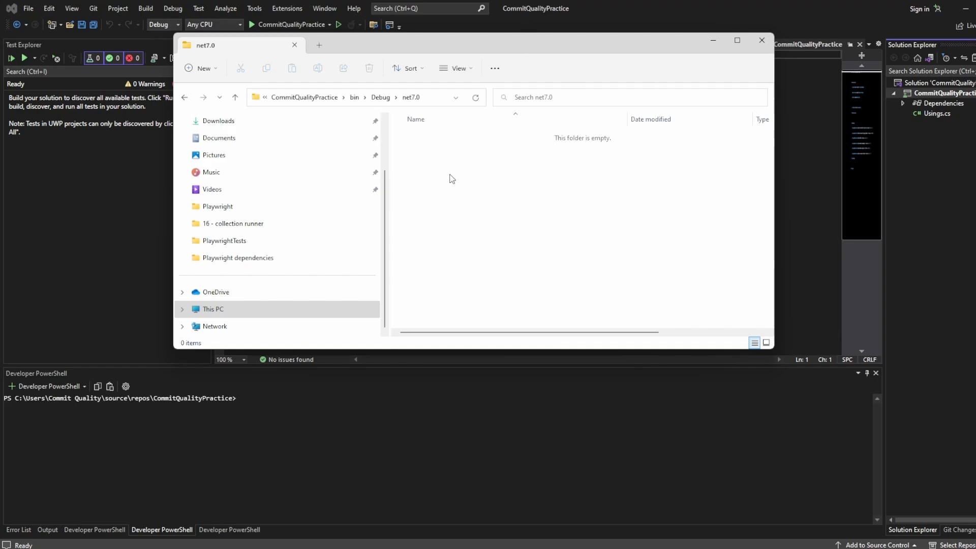
{"action": "mouse_move", "coordinate": [549, 182]}
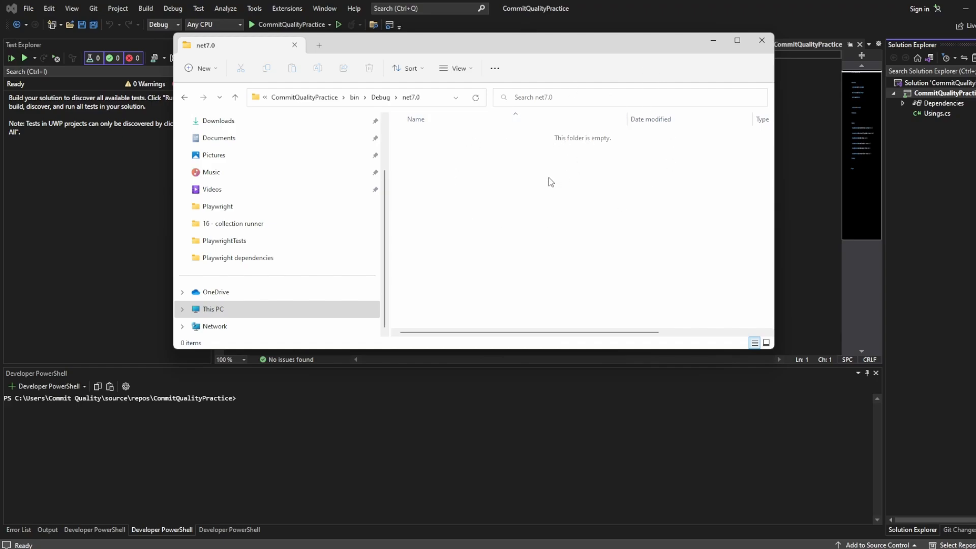
{"action": "mouse_move", "coordinate": [543, 180]}
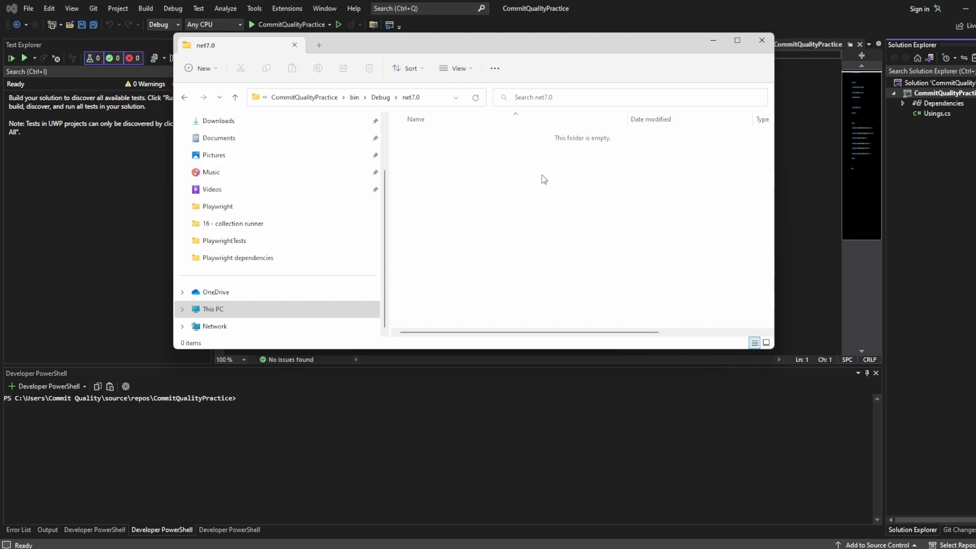
{"action": "mouse_move", "coordinate": [544, 198]}
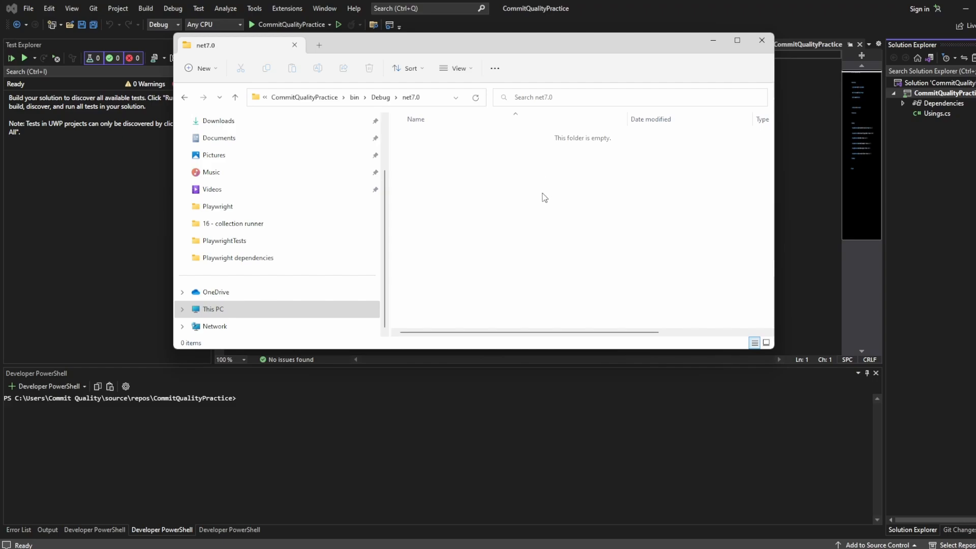
{"action": "mouse_move", "coordinate": [456, 68]}
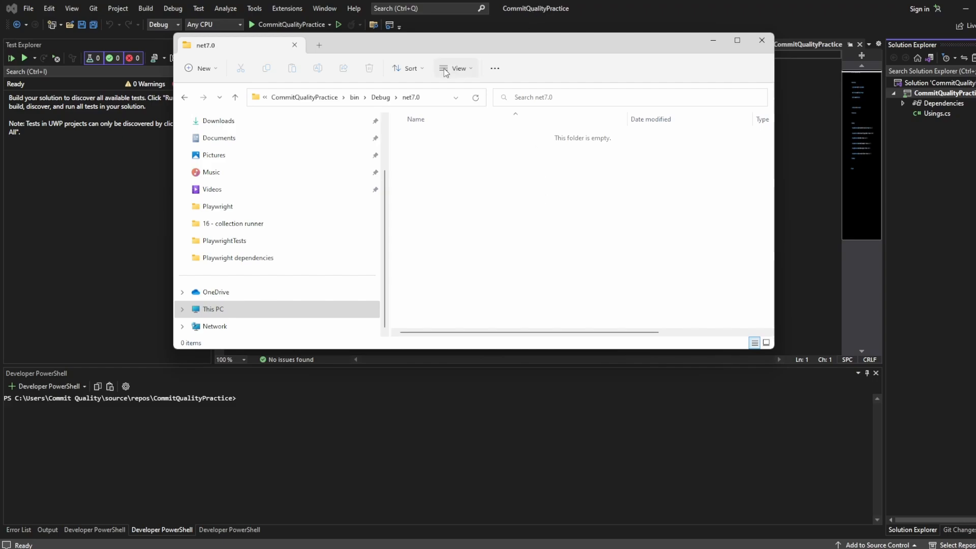
{"action": "left_click", "coordinate": [410, 98]}
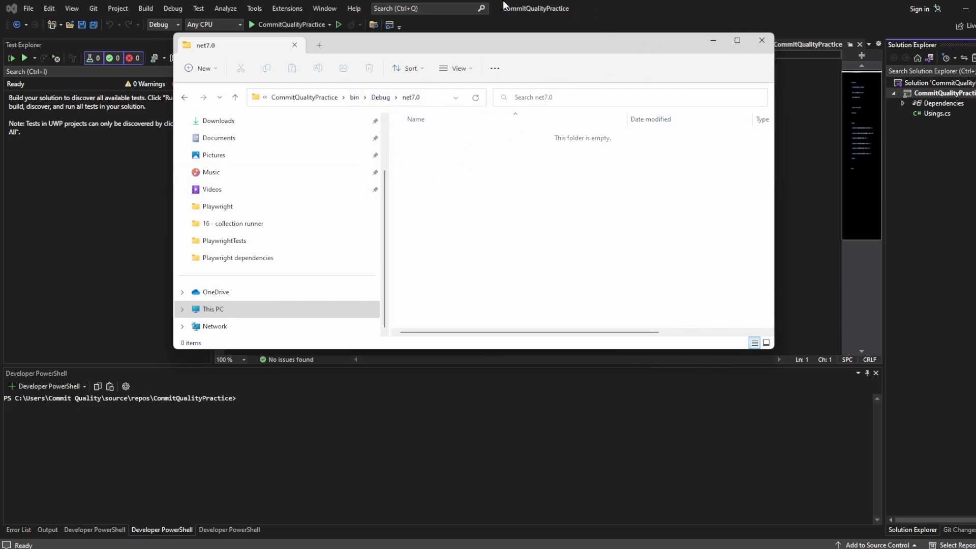
Run 'dotnet build' on CommitQualityPractice in Developer PowerShell, succeeding with no errors.
{"action": "left_click", "coordinate": [760, 40]}
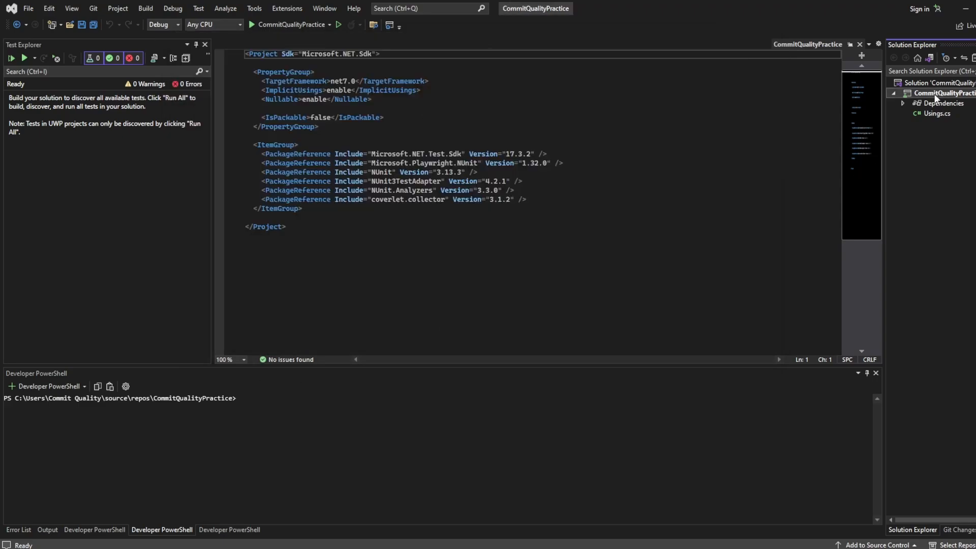
{"action": "right_click", "coordinate": [945, 94]}
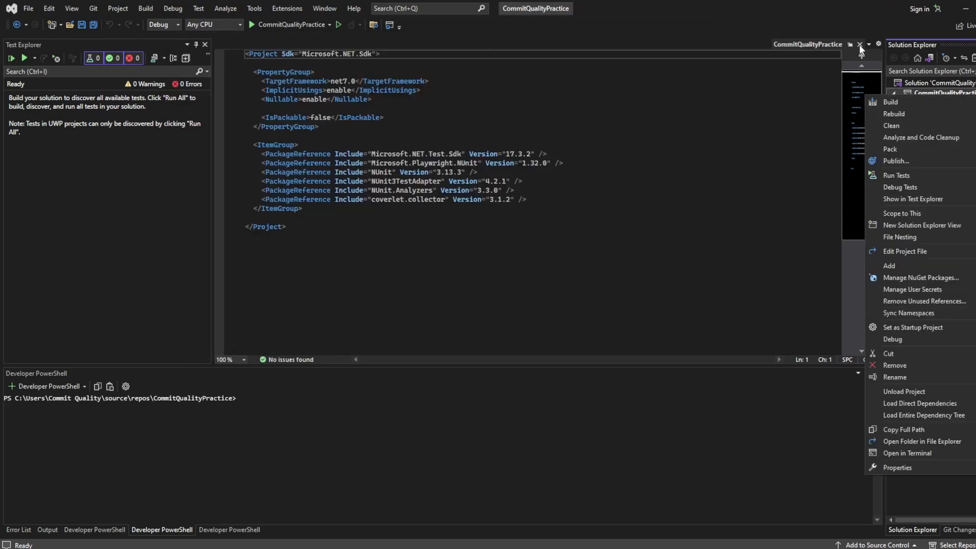
{"action": "mouse_move", "coordinate": [912, 102]}
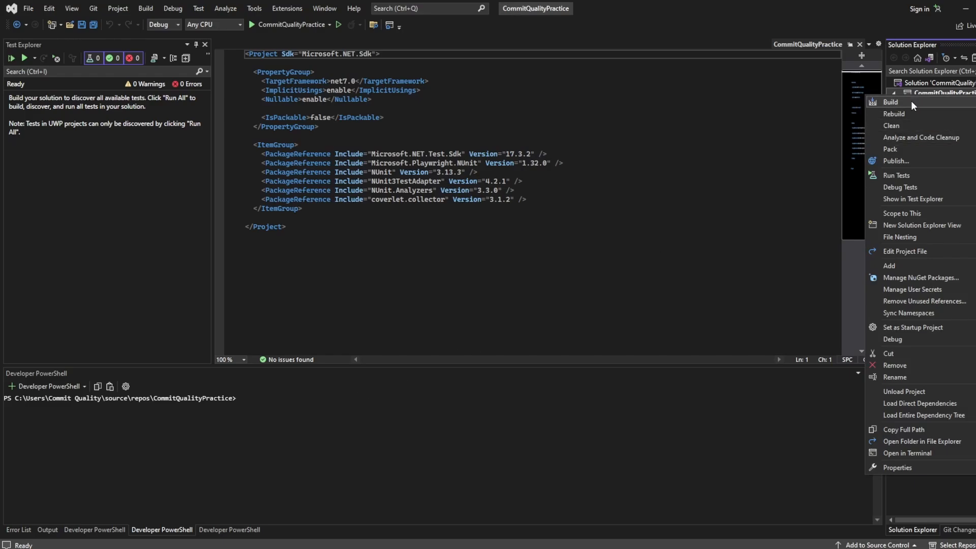
{"action": "mouse_move", "coordinate": [806, 209]}
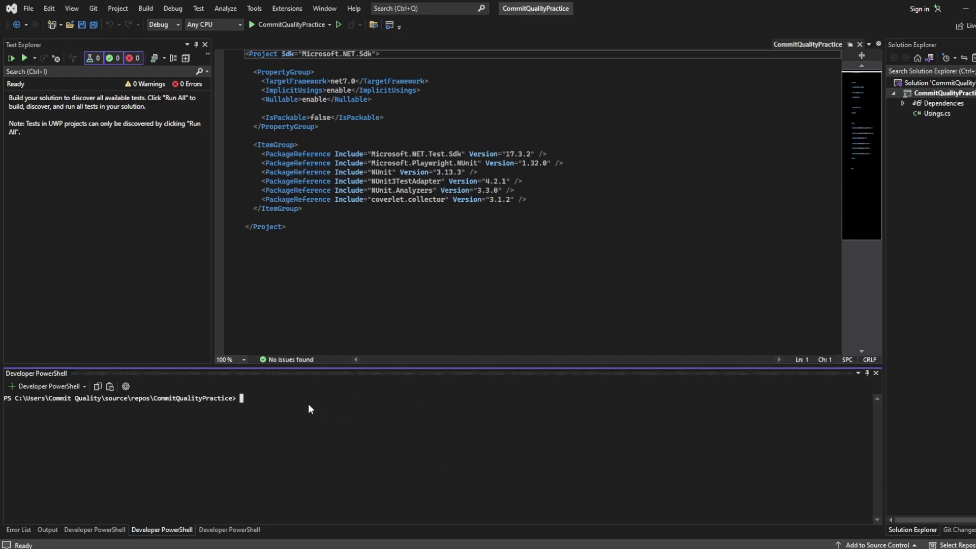
{"action": "type", "text": "d"}
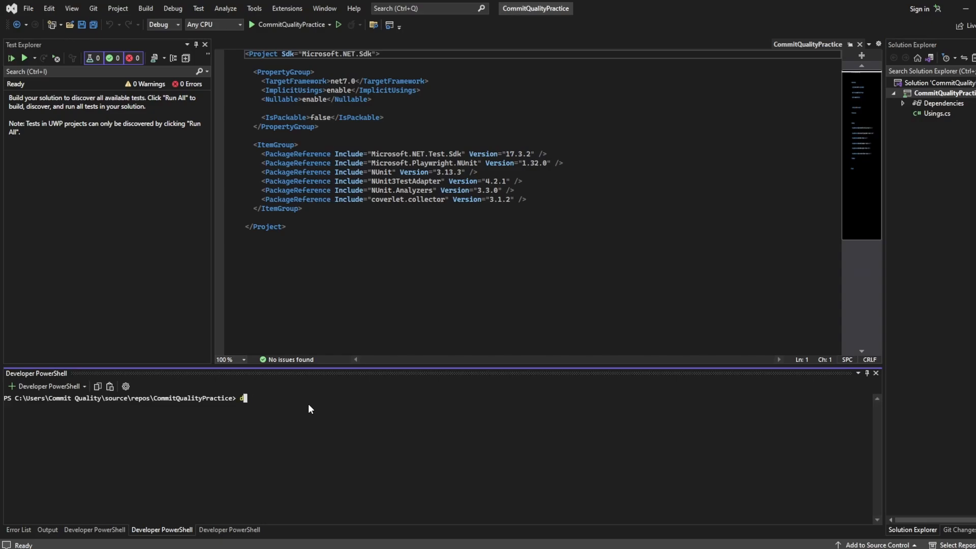
{"action": "type", "text": "otnet build"}
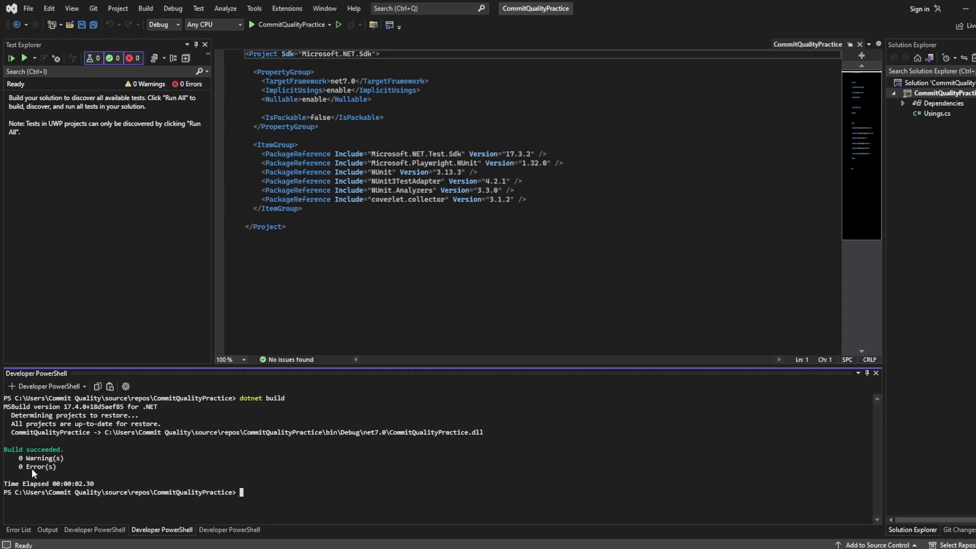
{"action": "mouse_move", "coordinate": [37, 473]}
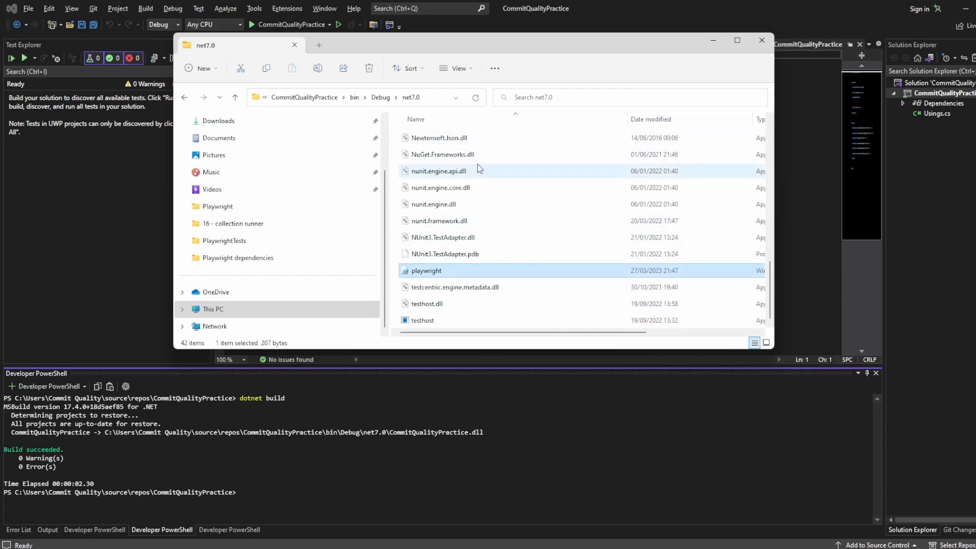
{"action": "mouse_move", "coordinate": [423, 273]}
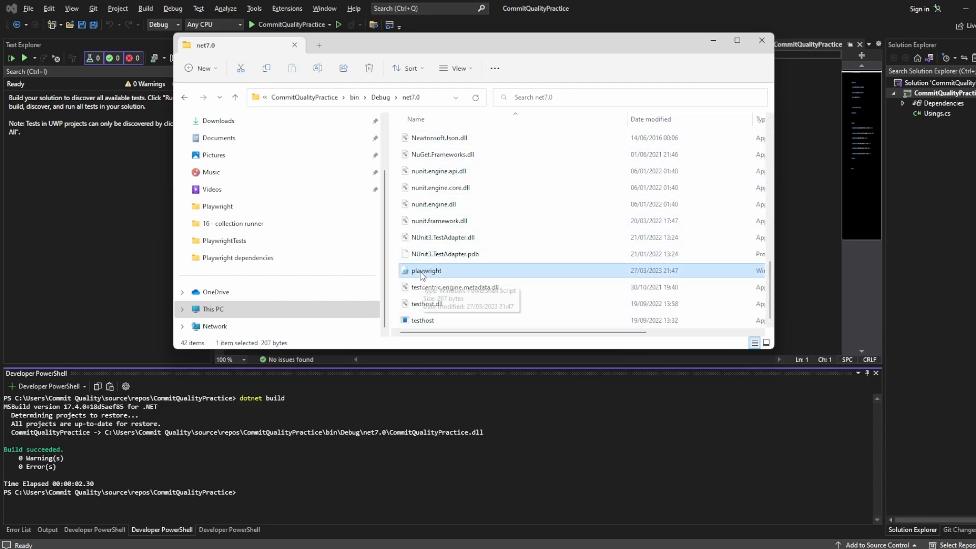
{"action": "mouse_move", "coordinate": [398, 407]}
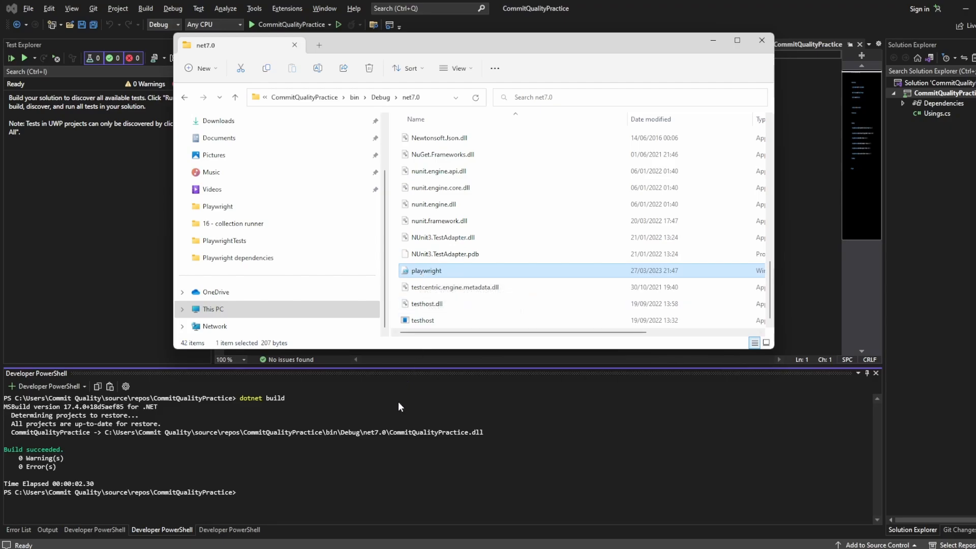
Enter 'pwsh bin/Debug/net7.0/playwright.ps1 install --with-deps' in the terminal.
{"action": "left_click", "coordinate": [760, 40]}
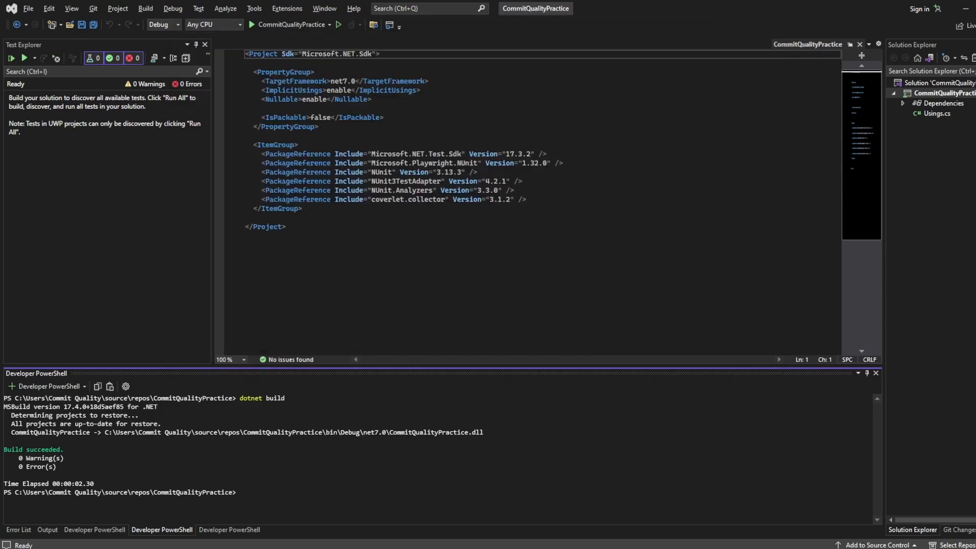
{"action": "type", "text": "pwsh bin/Debug/net7.0/playwright.ps1 install --with-deps"}
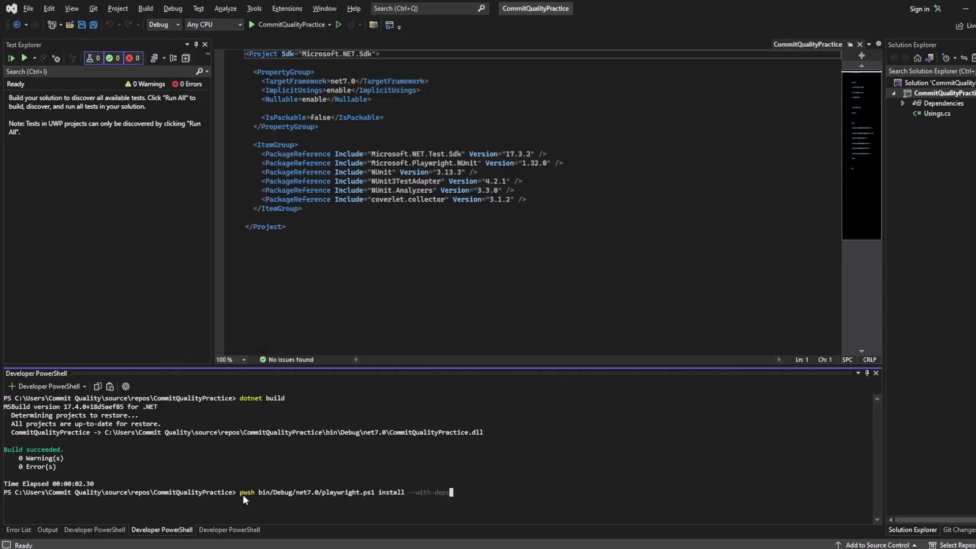
{"action": "mouse_move", "coordinate": [258, 497]}
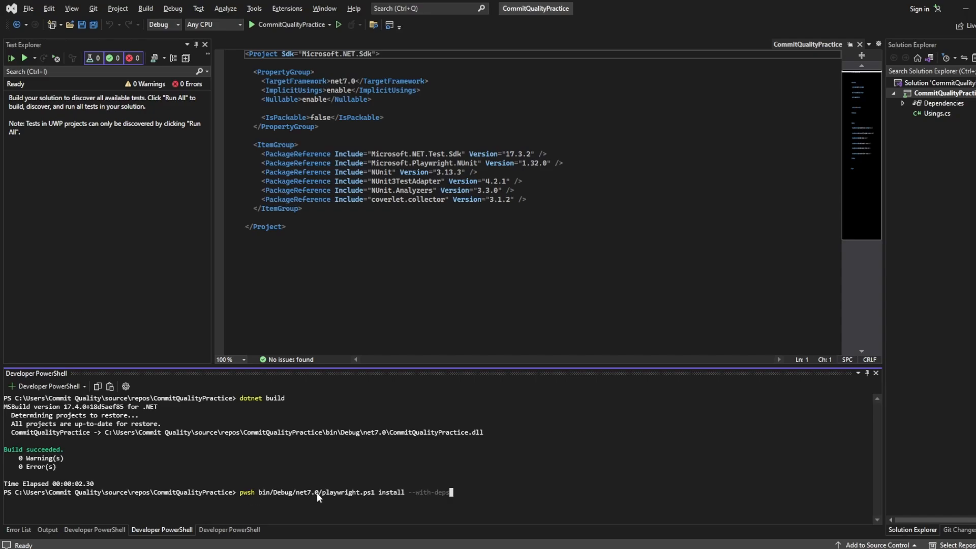
{"action": "mouse_move", "coordinate": [296, 497]}
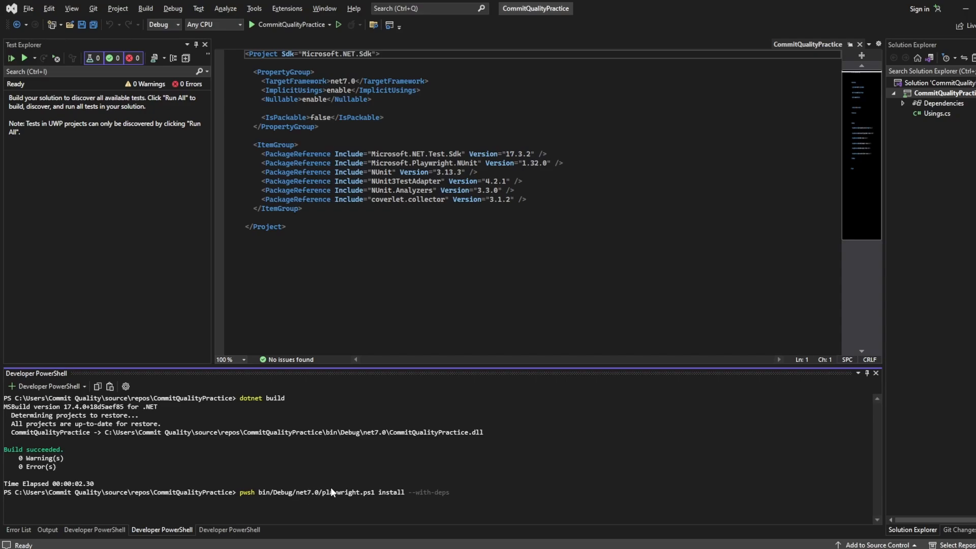
{"action": "mouse_move", "coordinate": [385, 499]}
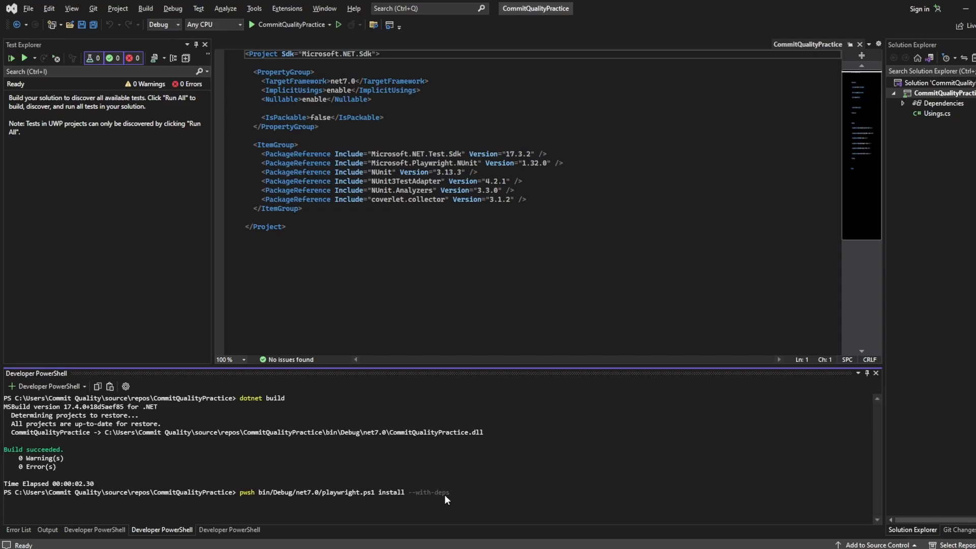
{"action": "mouse_move", "coordinate": [399, 500]}
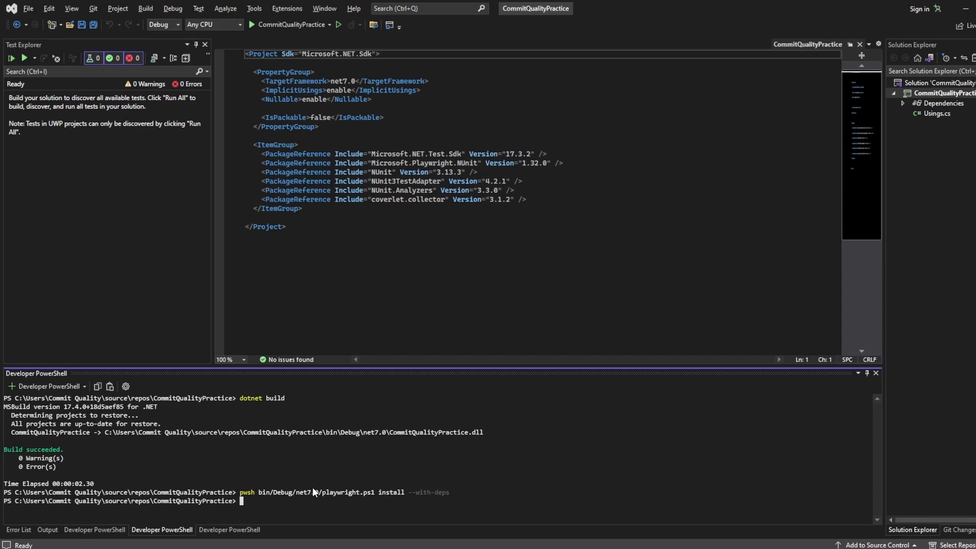
{"action": "mouse_move", "coordinate": [315, 487]}
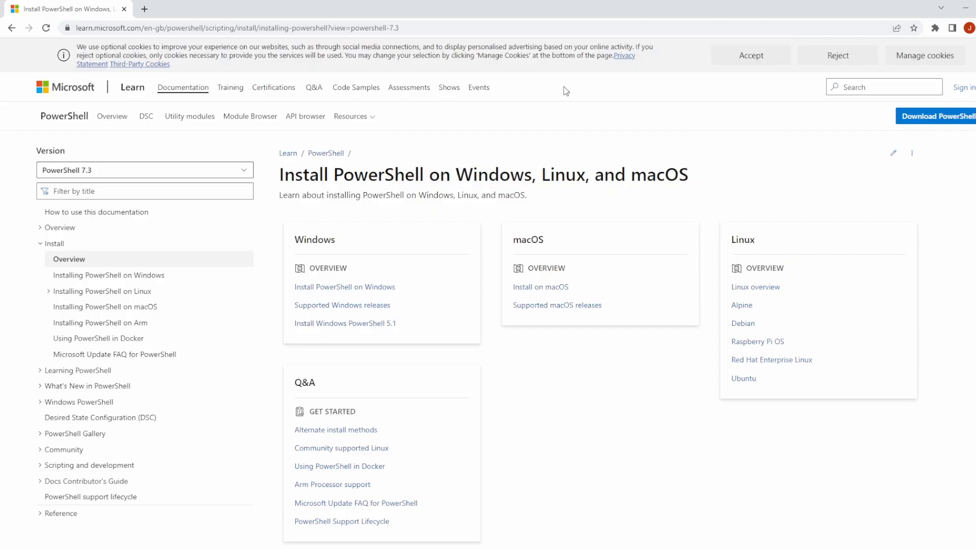
Download PowerShell-7.3.3-win-x64.msi from the GitHub release page linked on Microsoft Learn.
{"action": "left_click", "coordinate": [936, 116]}
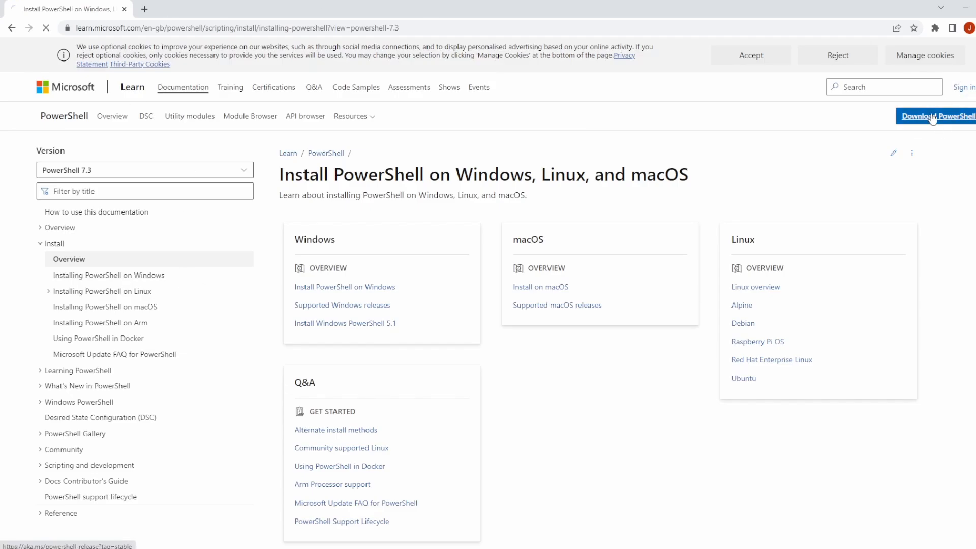
{"action": "left_click", "coordinate": [938, 116]}
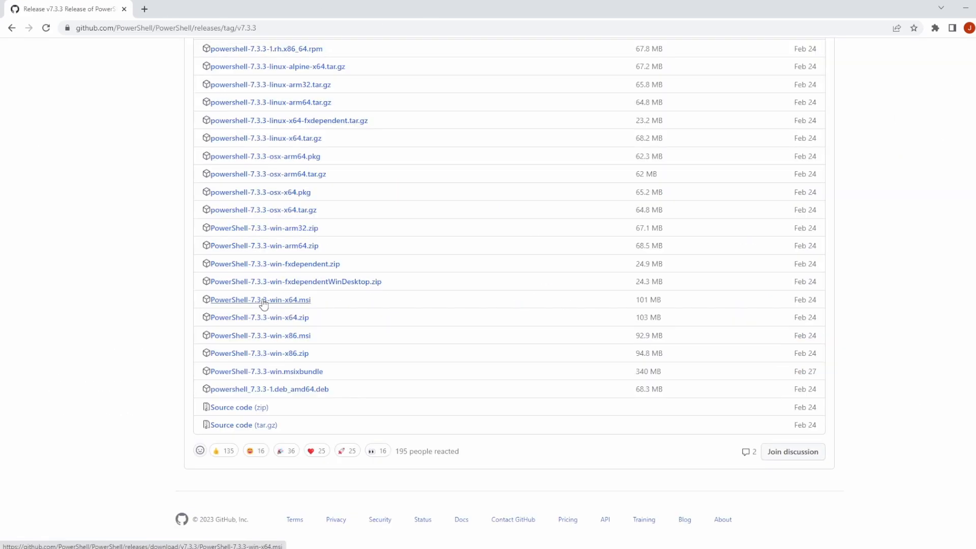
{"action": "left_click", "coordinate": [259, 299]}
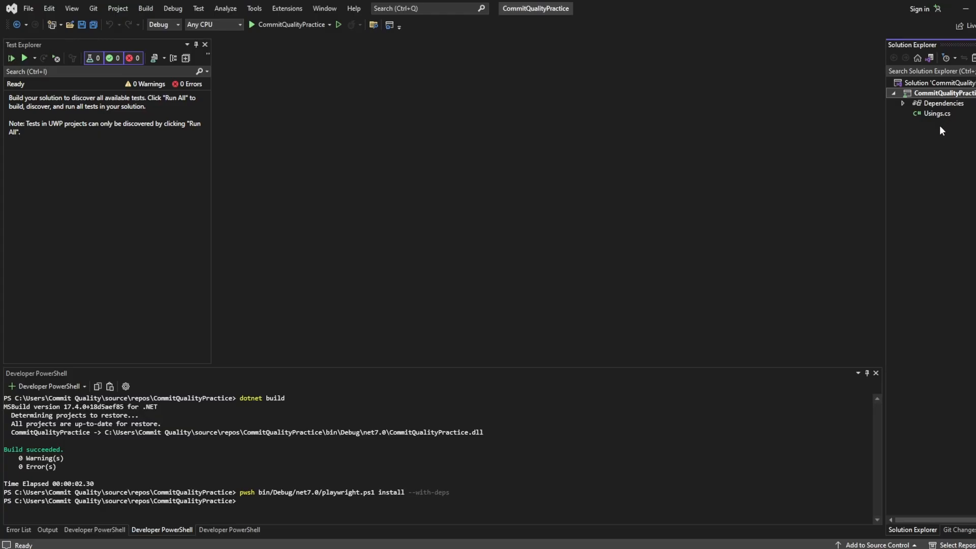
{"action": "mouse_move", "coordinate": [882, 135]}
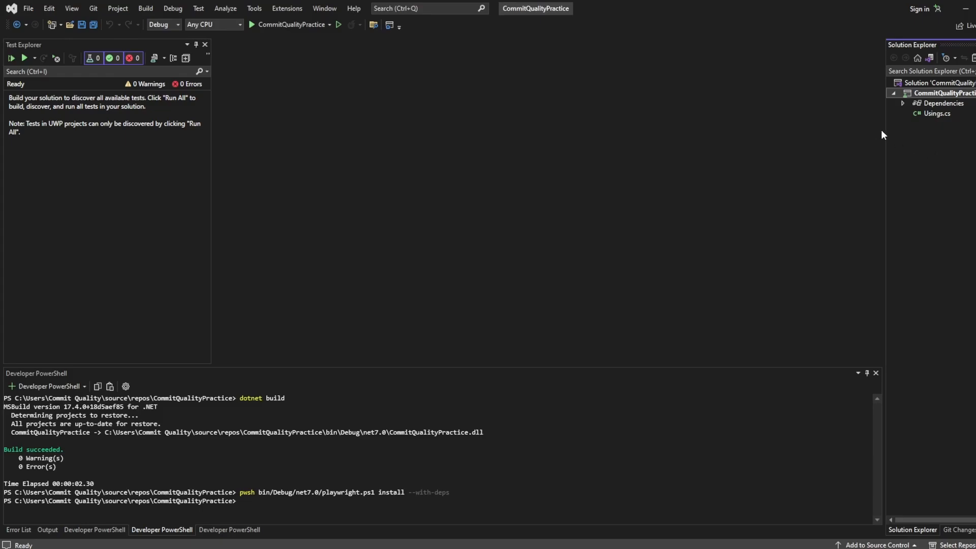
{"action": "mouse_move", "coordinate": [921, 119]}
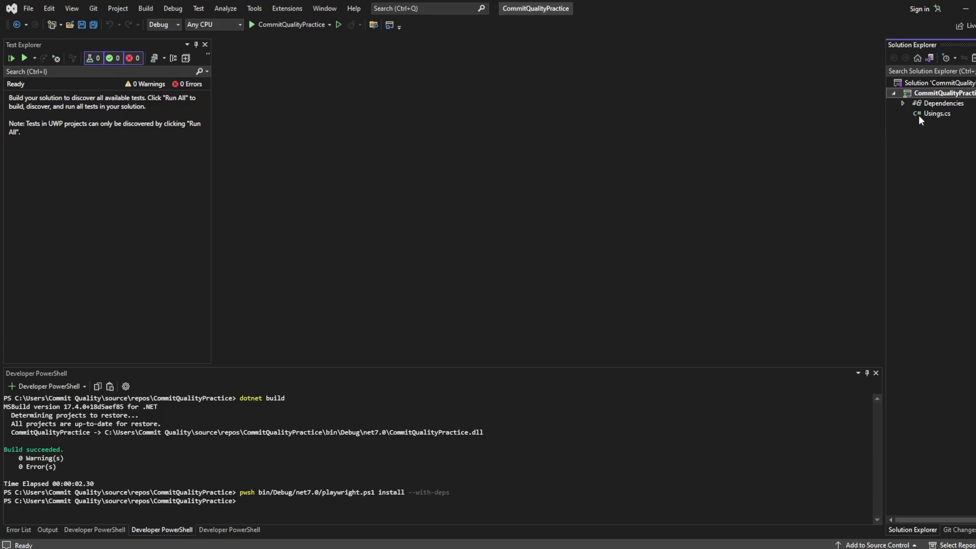
Add a new Class item named Example.cs to the project via Add > New Item.
{"action": "right_click", "coordinate": [941, 92]}
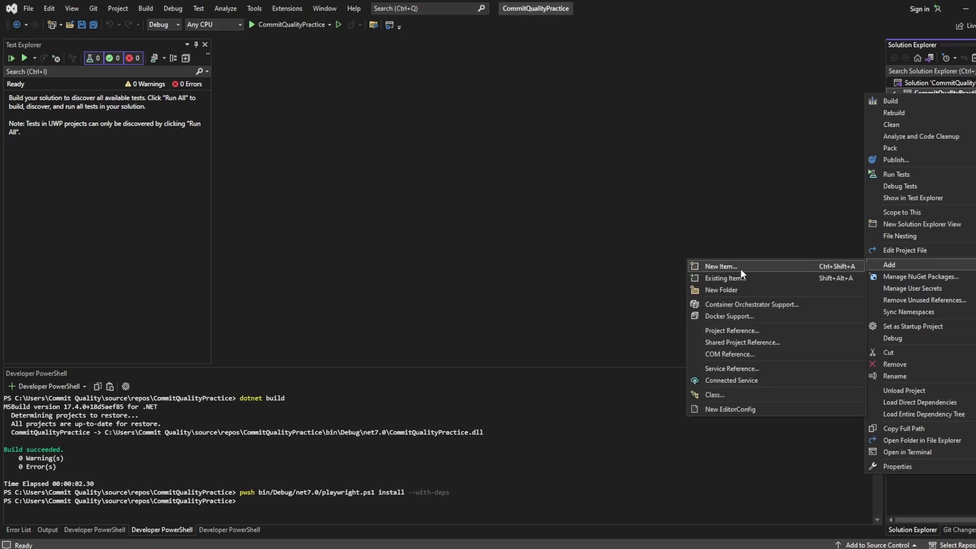
{"action": "left_click", "coordinate": [719, 266]}
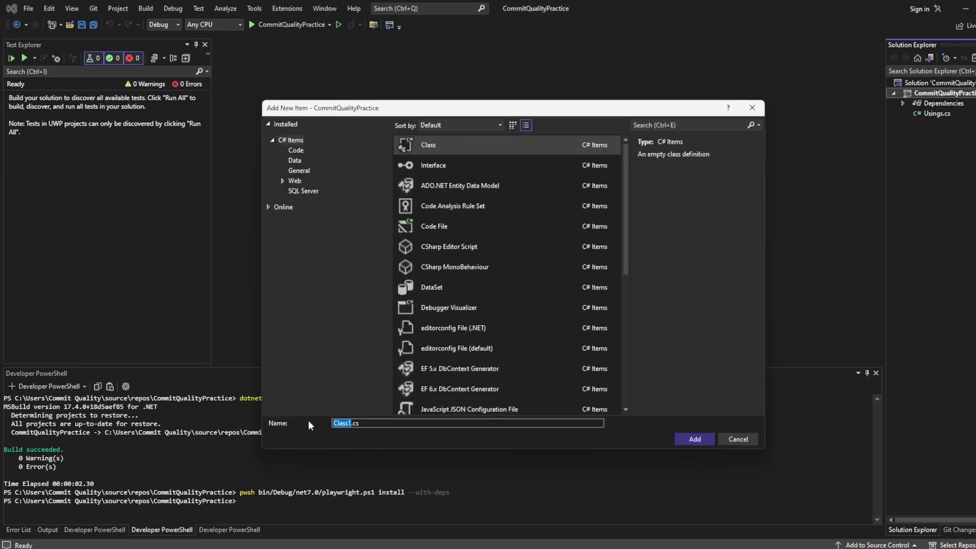
{"action": "type", "text": "Exam"}
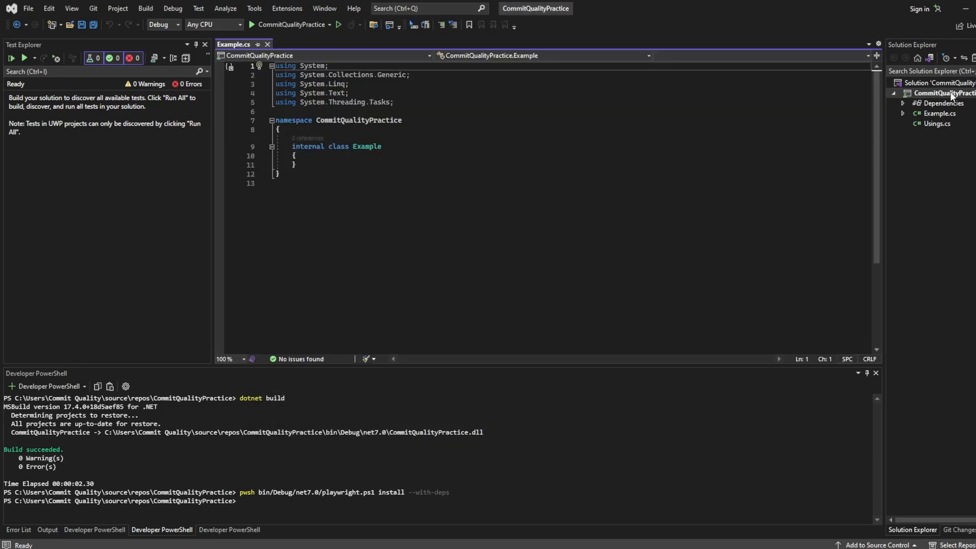
{"action": "left_click", "coordinate": [939, 112]}
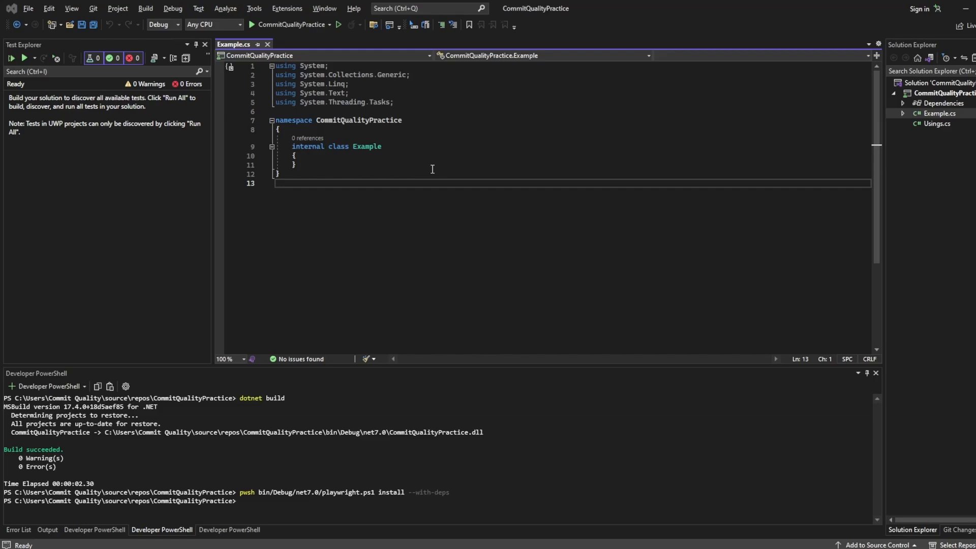
{"action": "mouse_move", "coordinate": [417, 177]}
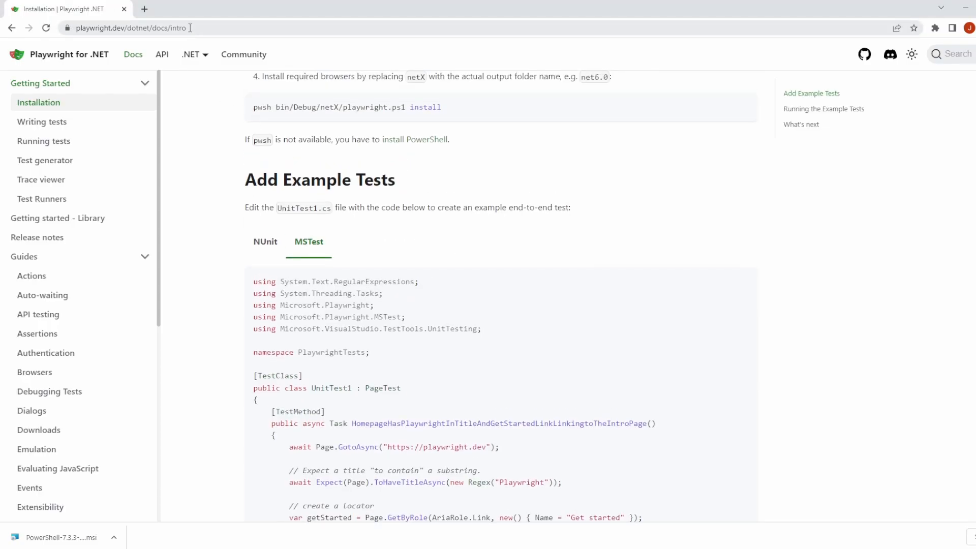
View the NUnit example test with its ToHaveTitleAsync assertion on the Playwright Installation page.
{"action": "scroll", "scroll_direction": "down", "scroll_amount": 3}
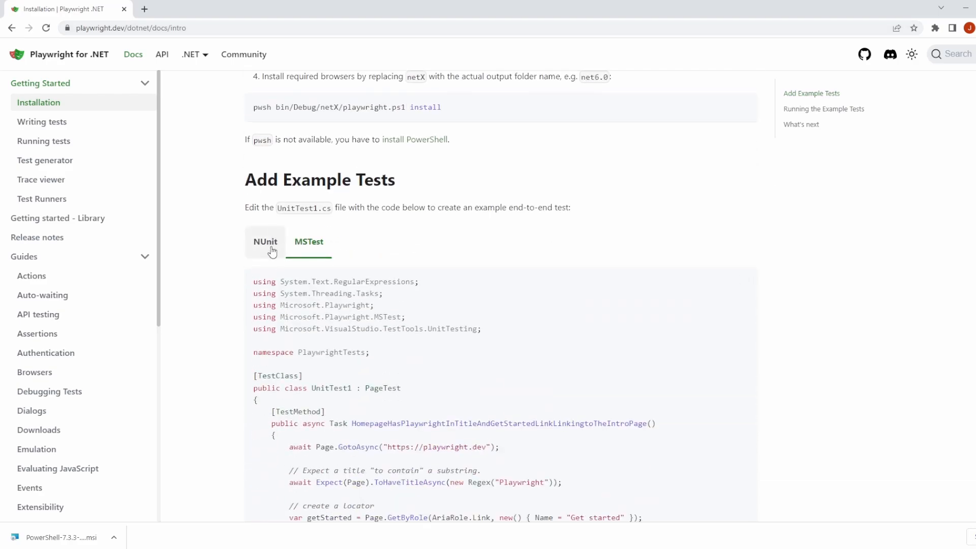
{"action": "left_click", "coordinate": [265, 242]}
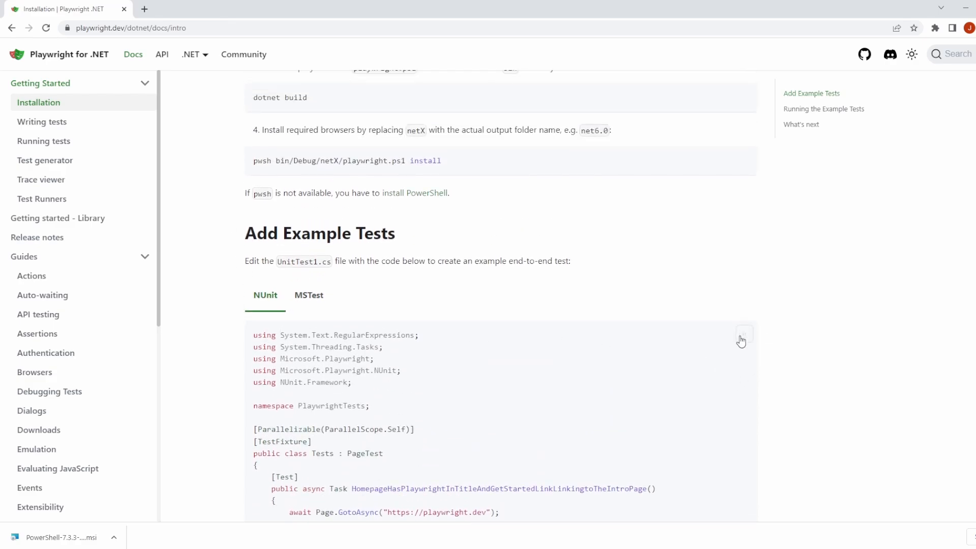
{"action": "scroll", "scroll_direction": "down", "scroll_amount": 3}
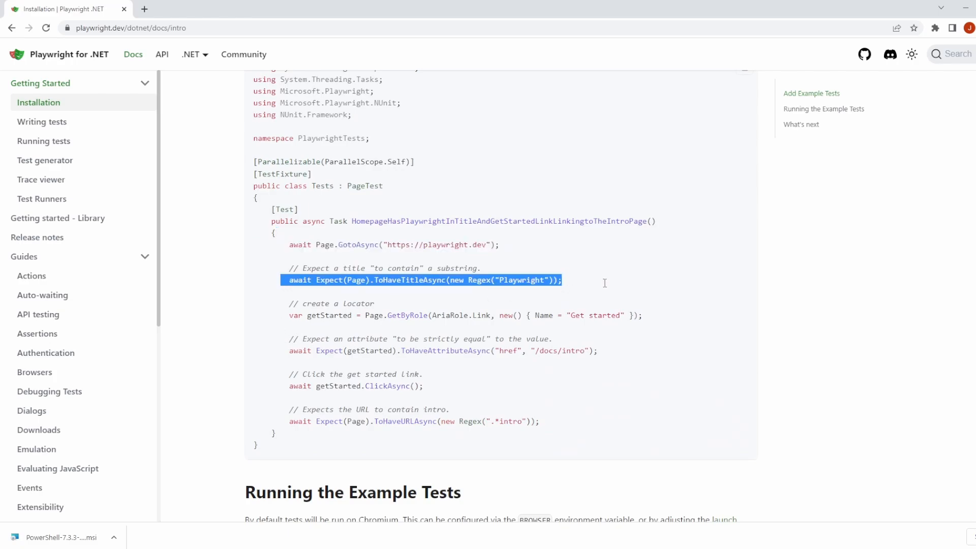
{"action": "mouse_move", "coordinate": [514, 289]}
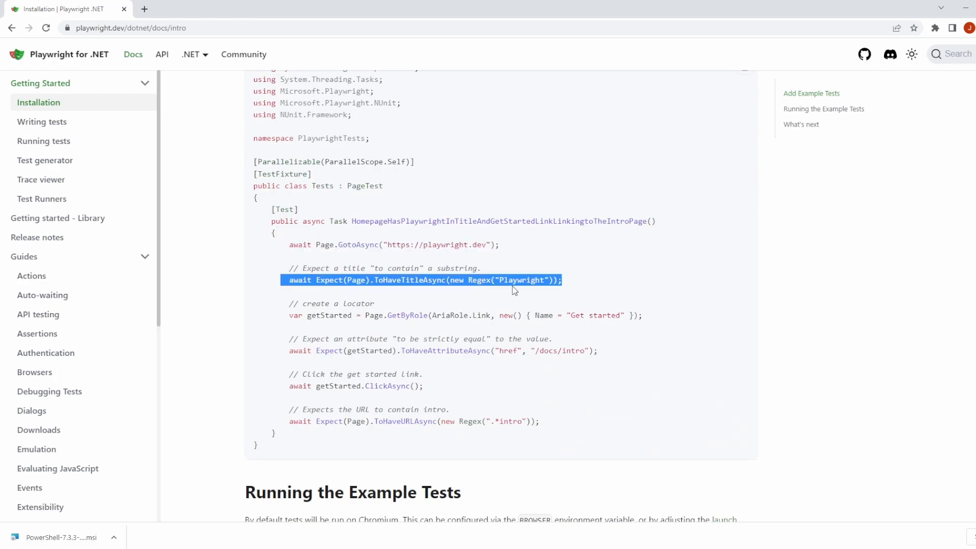
{"action": "left_click", "coordinate": [634, 315]}
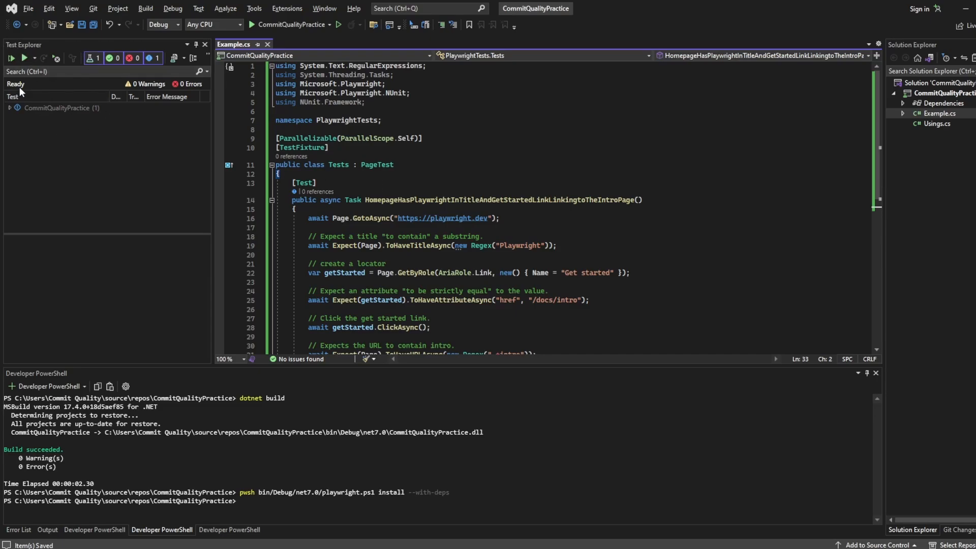
Build CommitQualityPractice from Solution Explorer so Test Explorer discovers the Playwright test.
{"action": "left_click", "coordinate": [12, 108]}
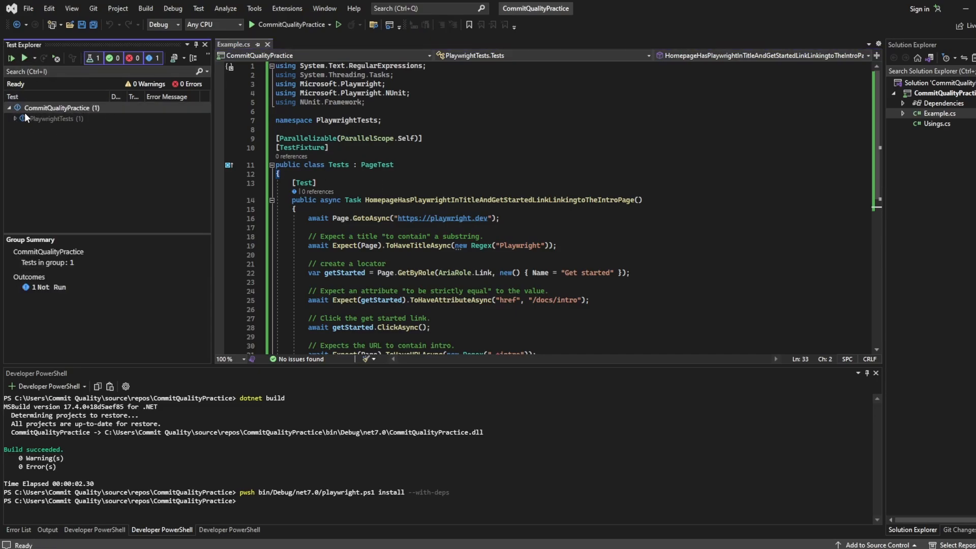
{"action": "left_click", "coordinate": [198, 8]}
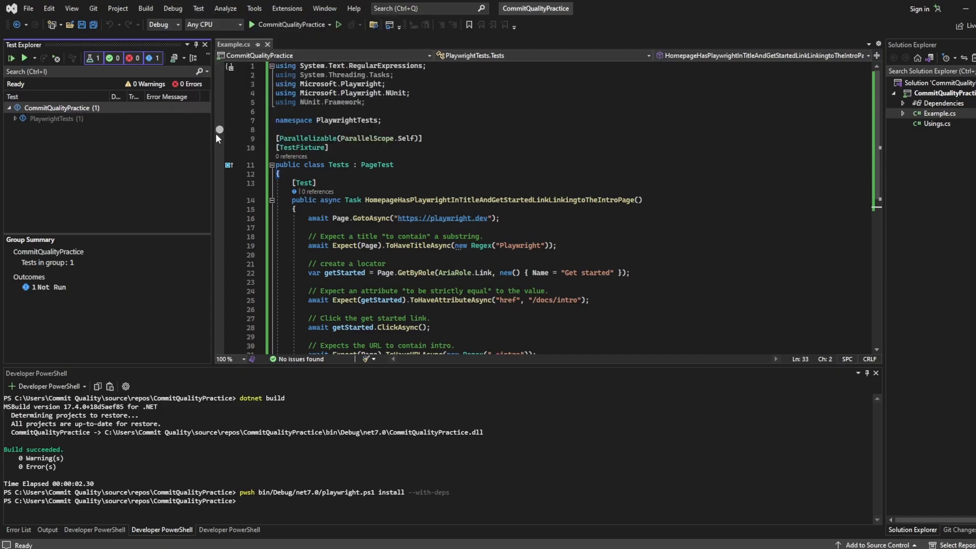
{"action": "mouse_move", "coordinate": [87, 129]}
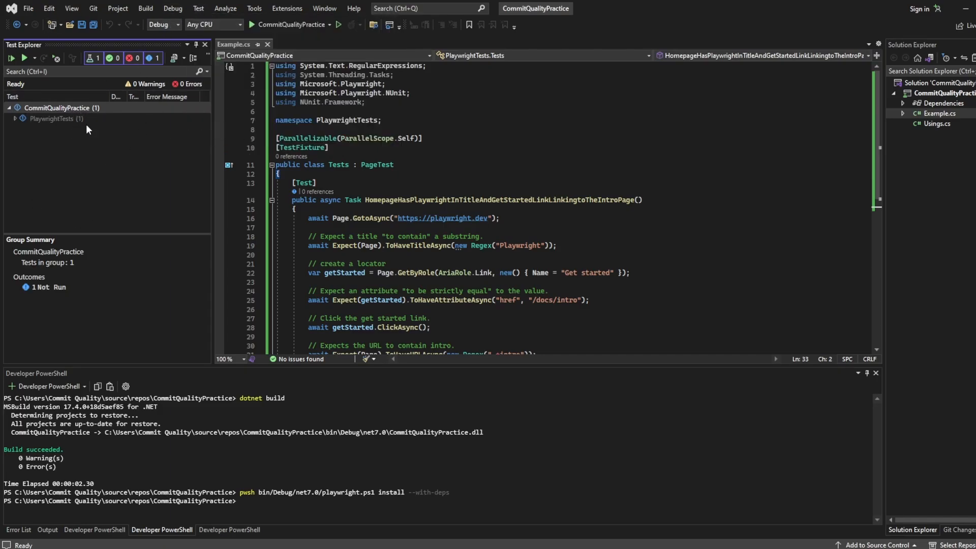
{"action": "right_click", "coordinate": [939, 94]}
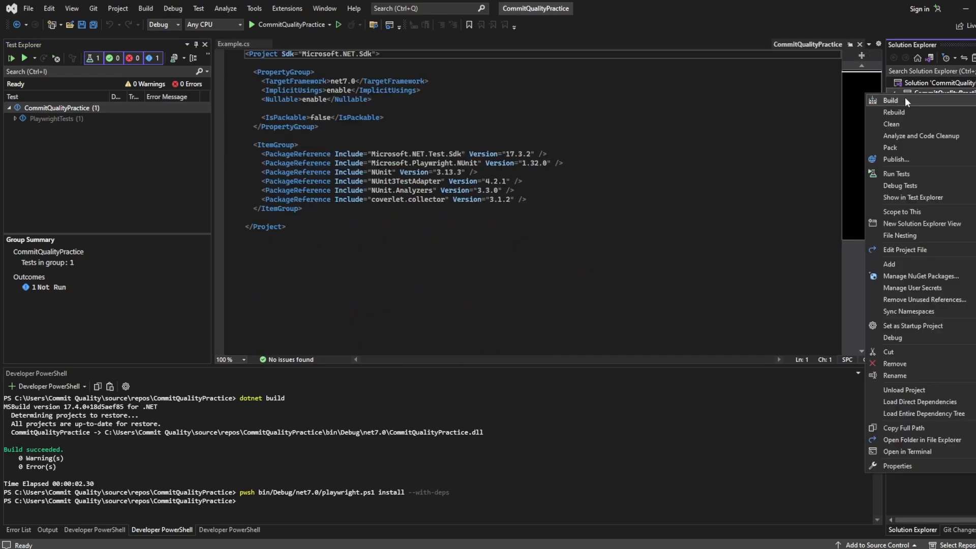
{"action": "left_click", "coordinate": [889, 100]}
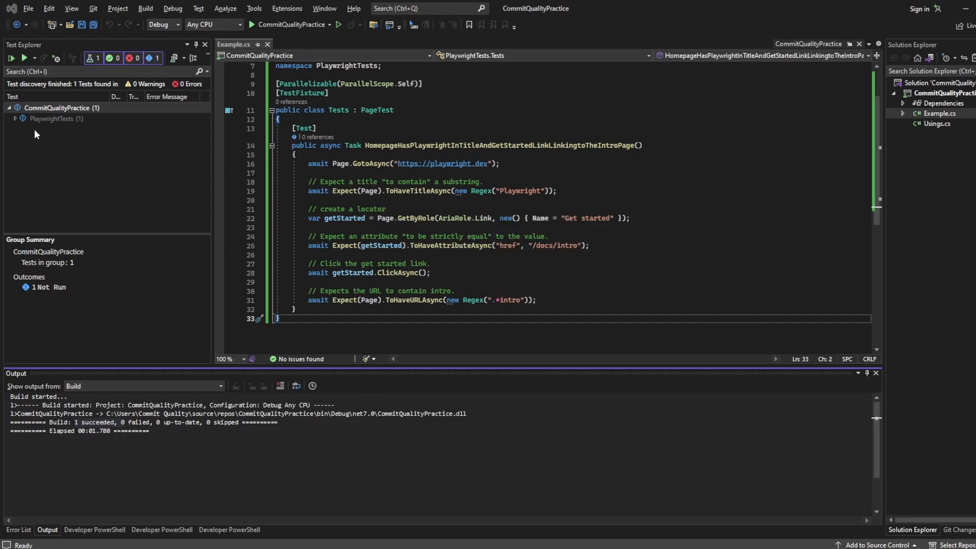
Run HomepageHasPlaywright under PlaywrightTests > Tests, passing in about 4.8 seconds.
{"action": "left_click", "coordinate": [15, 118]}
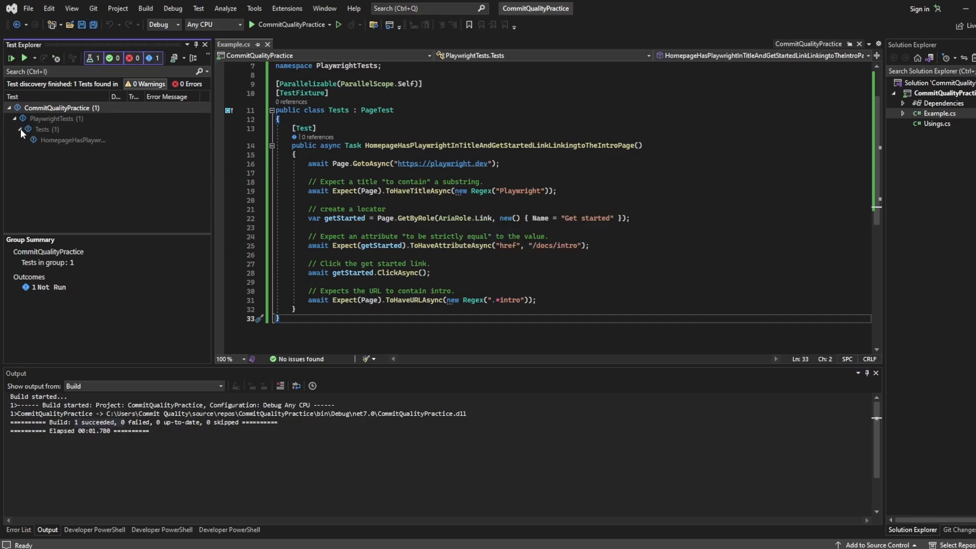
{"action": "right_click", "coordinate": [60, 107]}
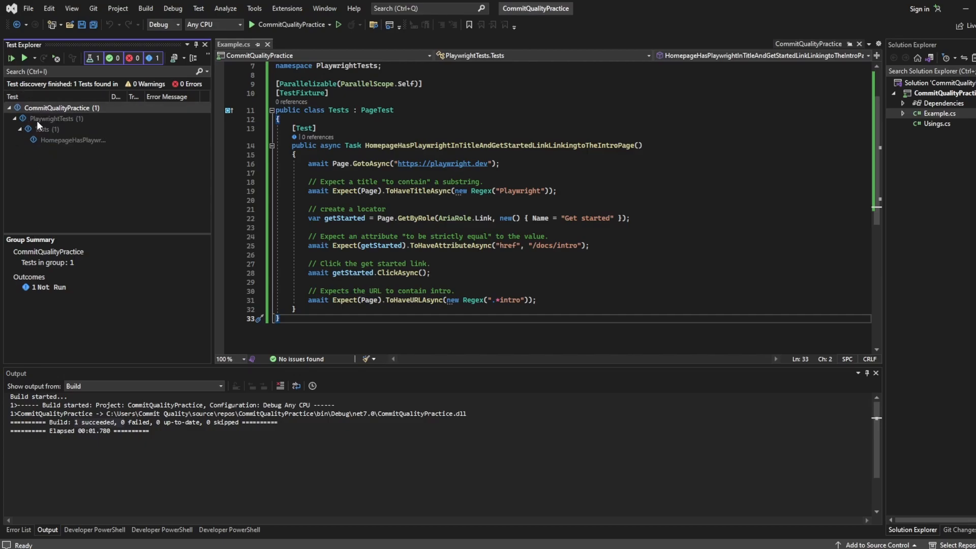
{"action": "mouse_move", "coordinate": [47, 108]}
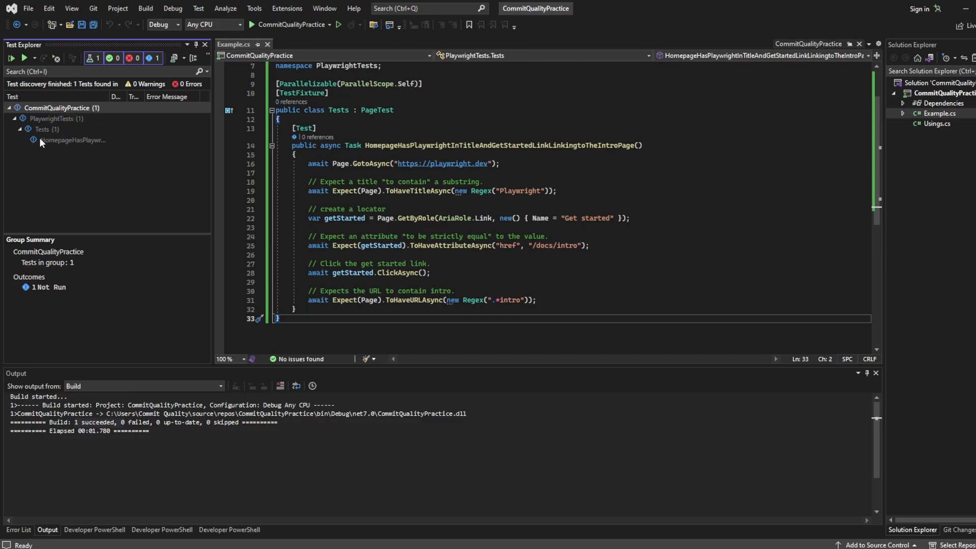
{"action": "left_click", "coordinate": [73, 139]}
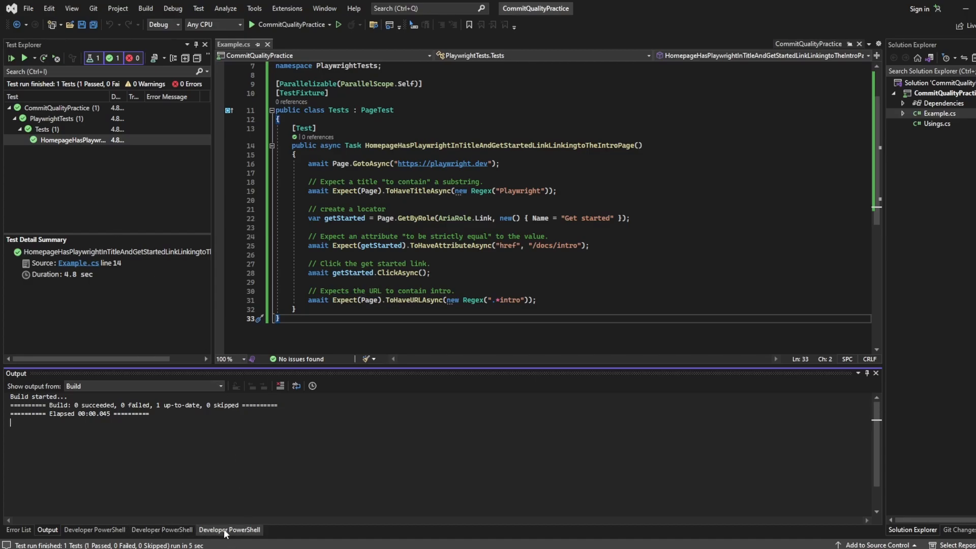
In Developer PowerShell, cd .\CommitQualityPractice\, clear the screen and run dotnet test with 1 passing.
{"action": "left_click", "coordinate": [229, 530]}
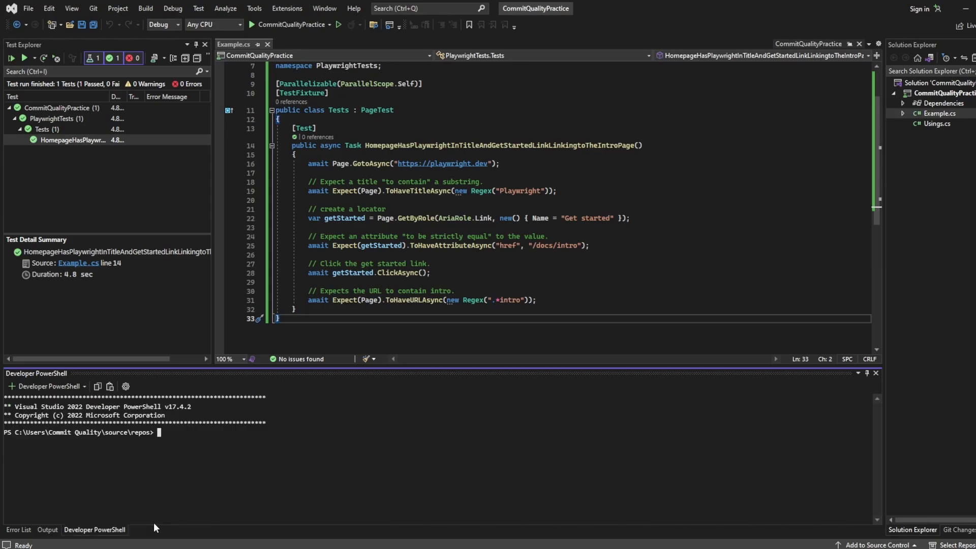
{"action": "type", "text": "cd"}
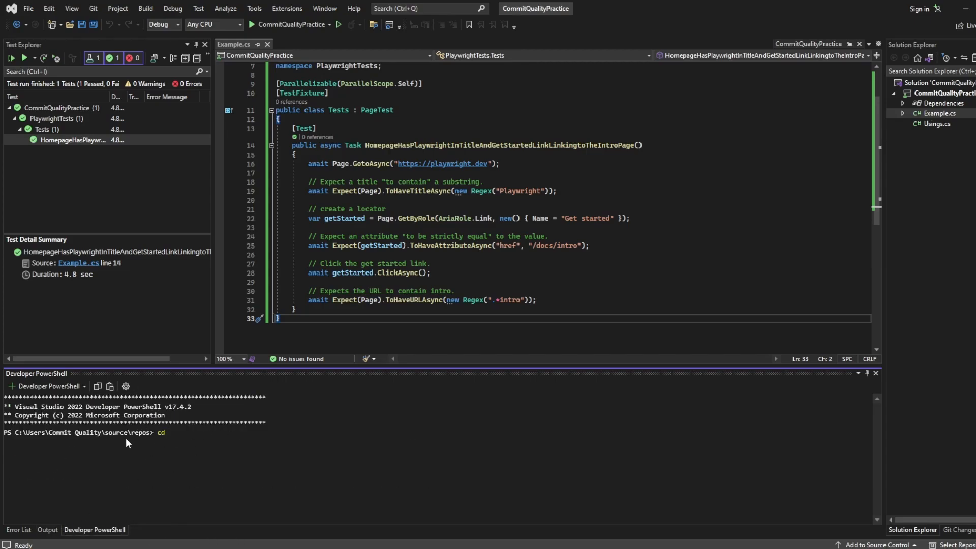
{"action": "type", "text": ".\\CommitQualityPractice\\"}
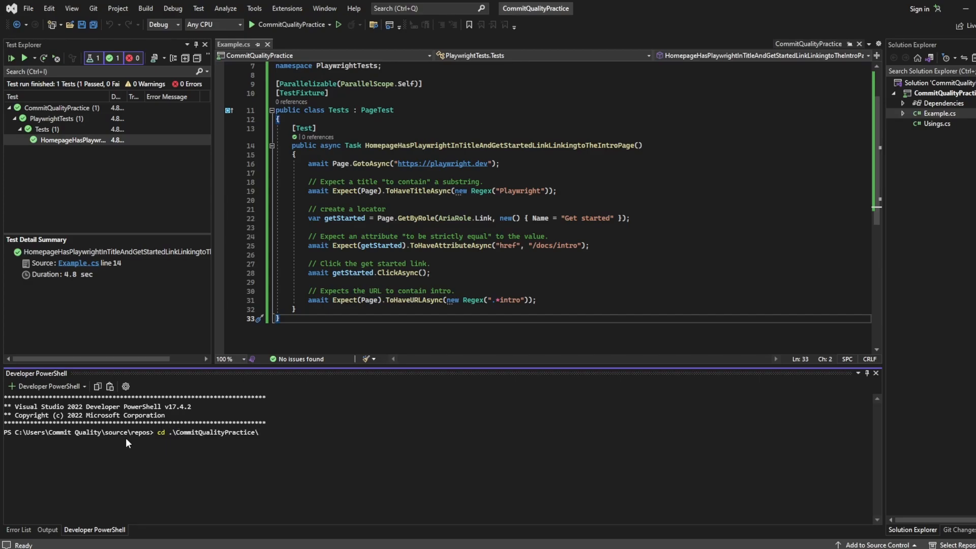
{"action": "type", "text": "cle"}
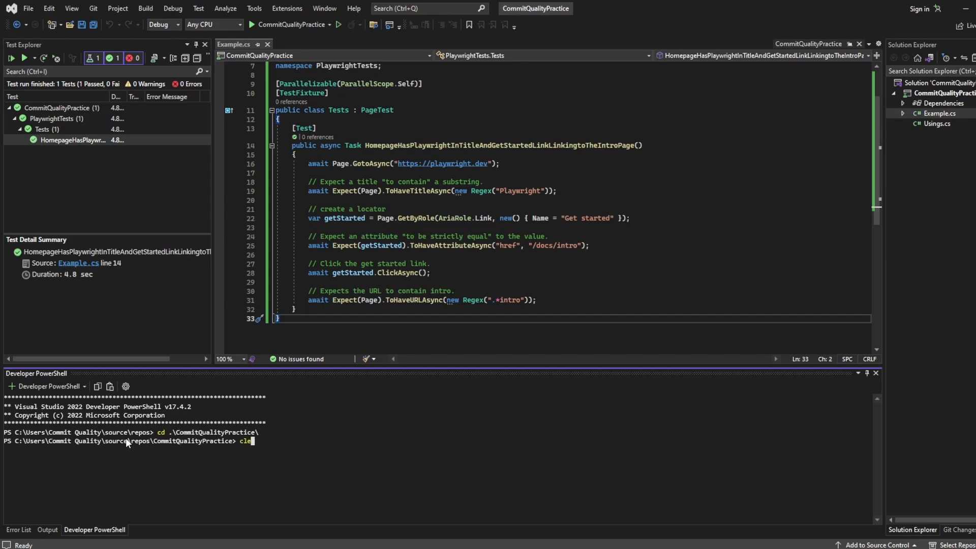
{"action": "key", "text": "Enter"}
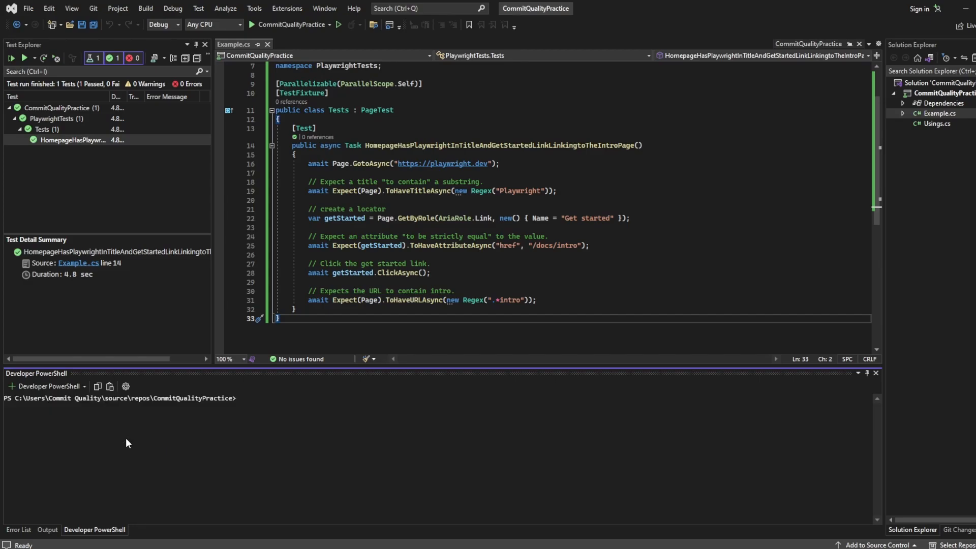
{"action": "type", "text": "dotnet test"}
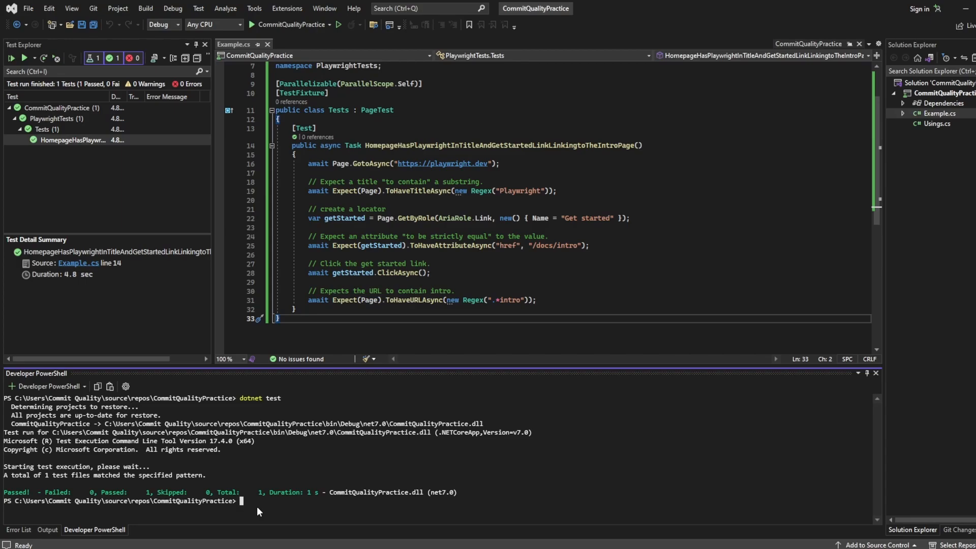
Run dotnet test --Playwright.LaunchOptions.Headless=false, rejected as an unknown switch.
{"action": "type", "text": "dotnet"}
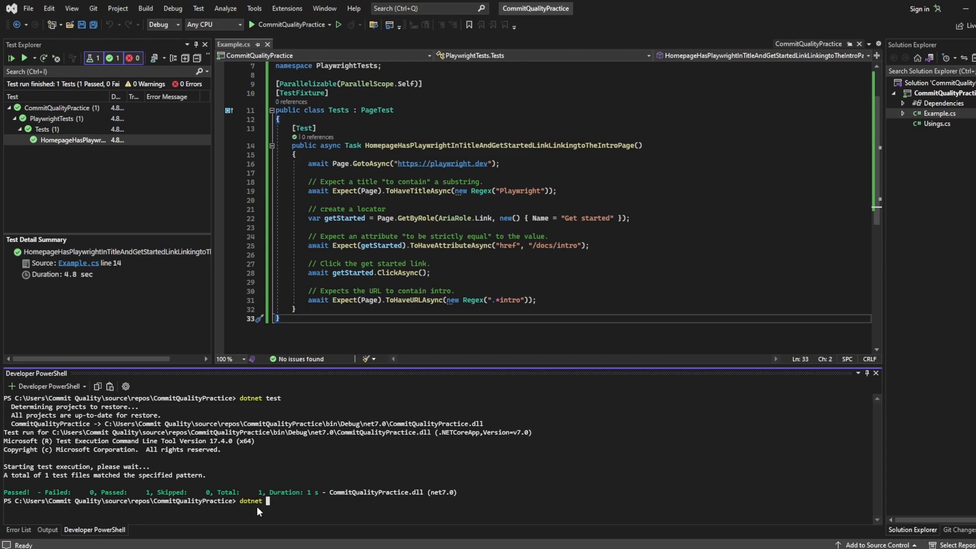
{"action": "type", "text": "test"}
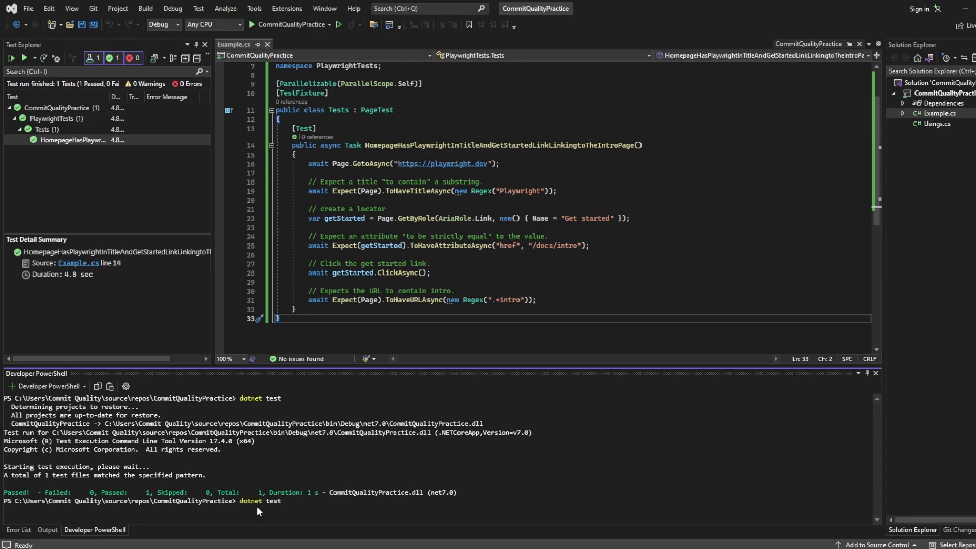
{"action": "type", "text": "--Playw"}
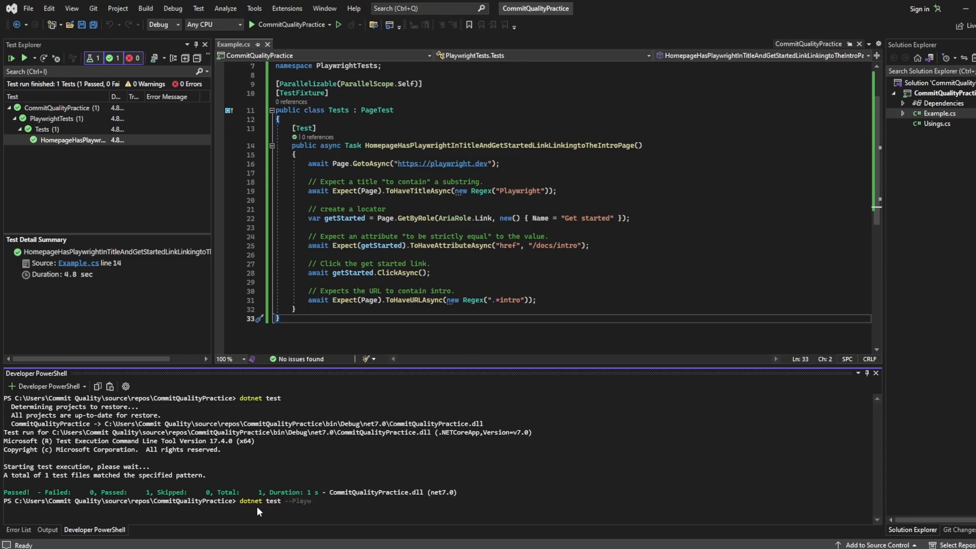
{"action": "type", "text": "right."}
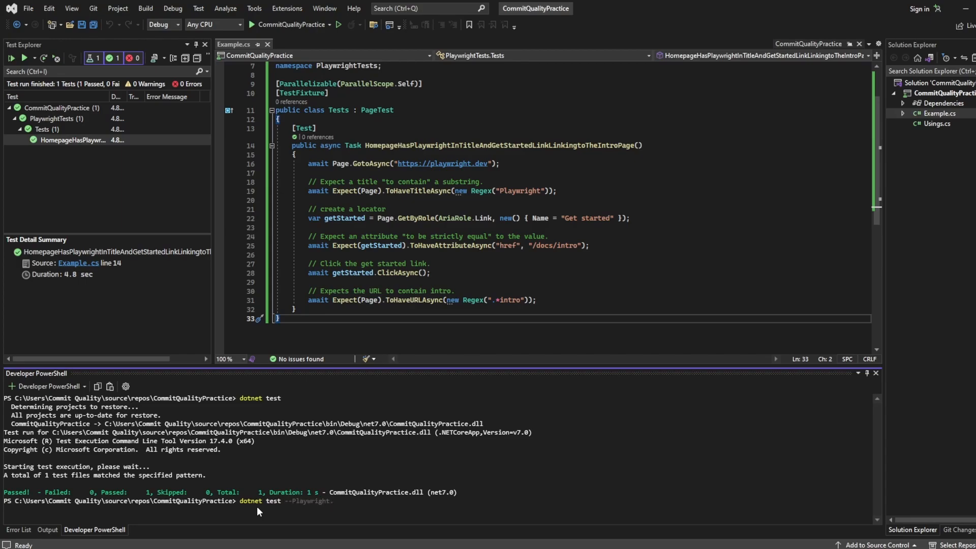
{"action": "type", "text": "Laun"}
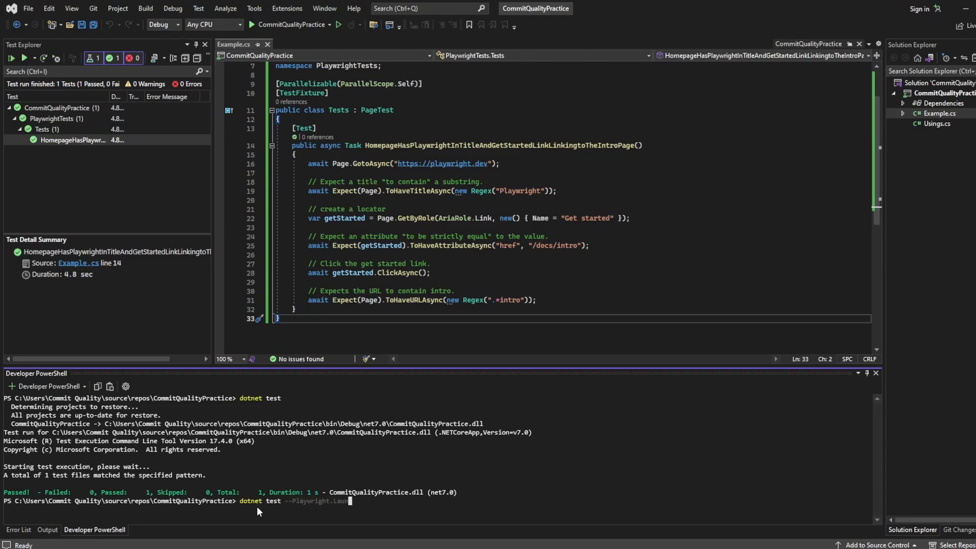
{"action": "type", "text": "chOptions.Headl"}
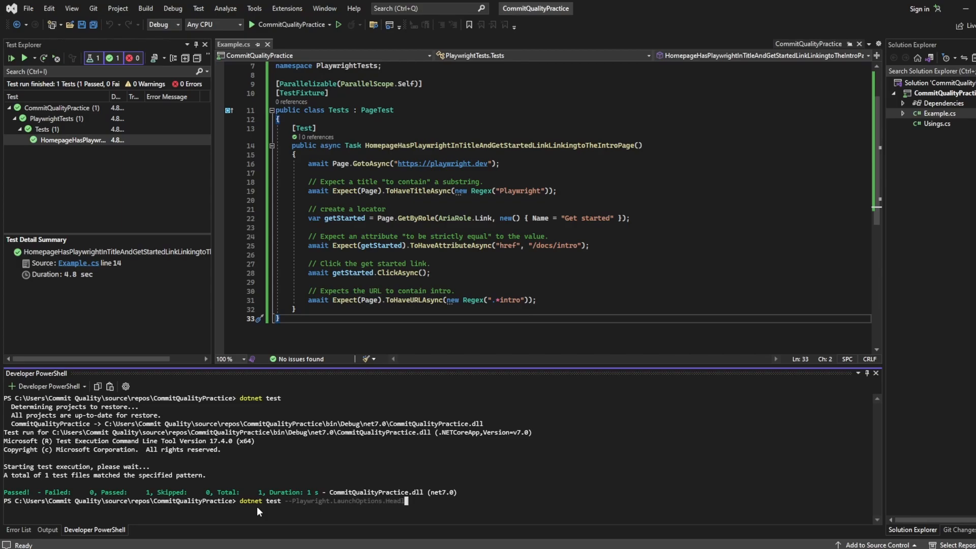
{"action": "type", "text": "=false"}
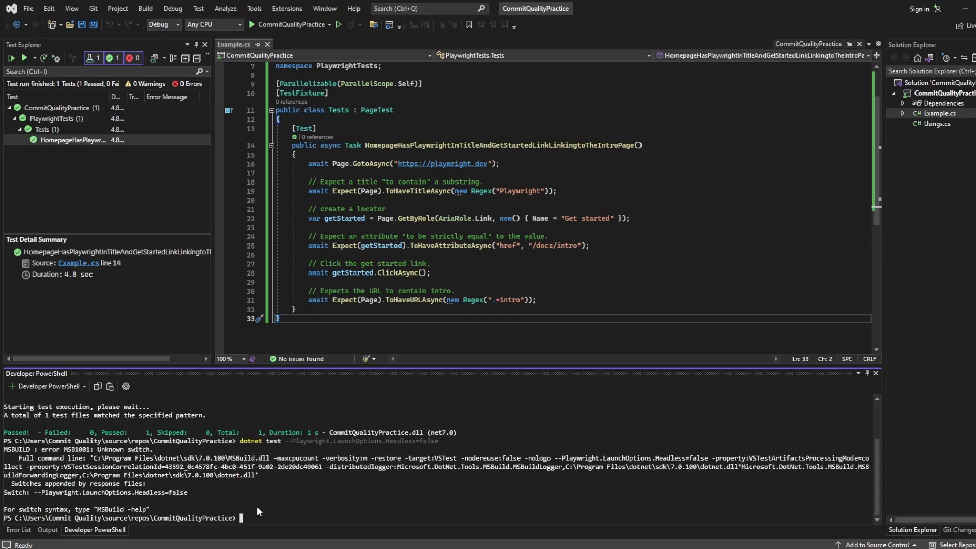
{"action": "type", "text": "dotnet test --Playwright.LaunchOptions.Headless=false"}
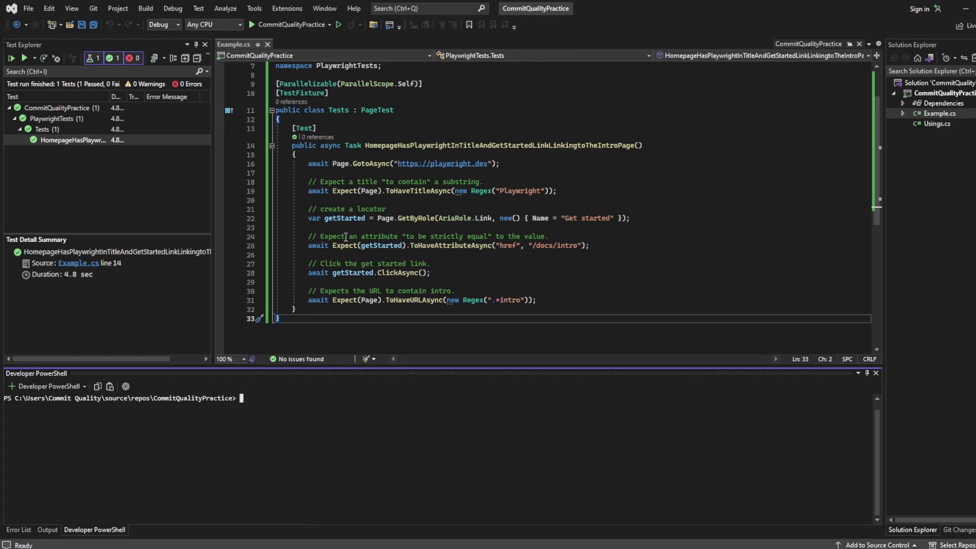
Select the terminal's error output with Ctrl+A before clearing it.
{"action": "key", "text": "ctrl+a"}
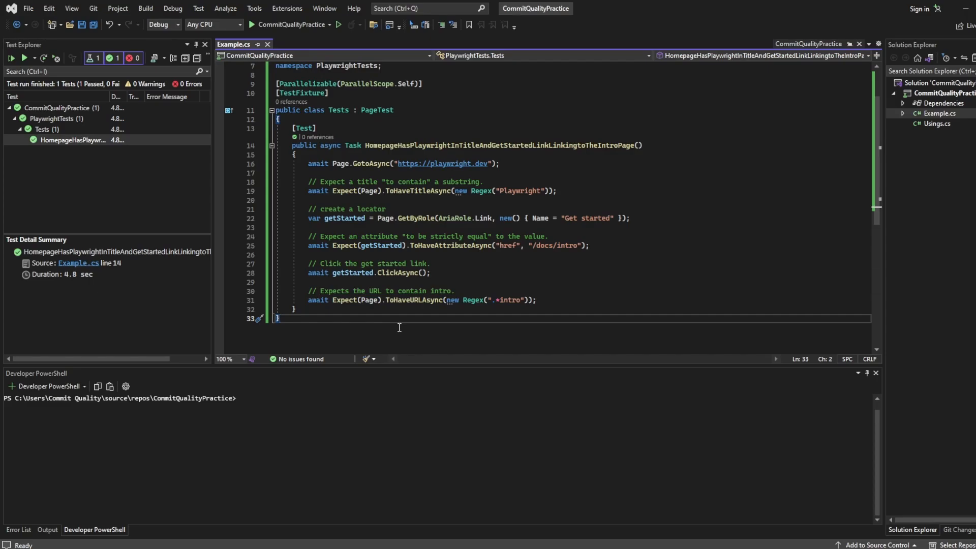
{"action": "mouse_move", "coordinate": [248, 82]}
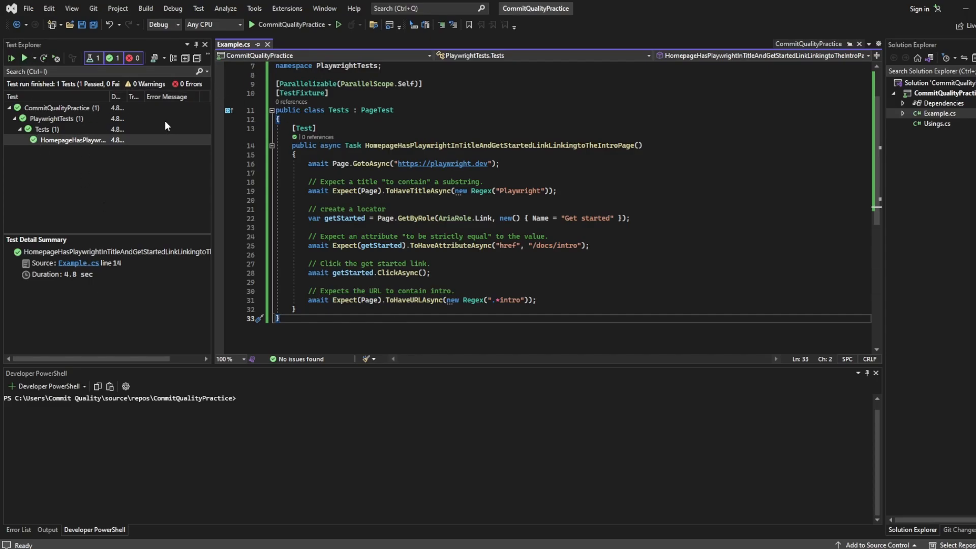
{"action": "mouse_move", "coordinate": [261, 407]}
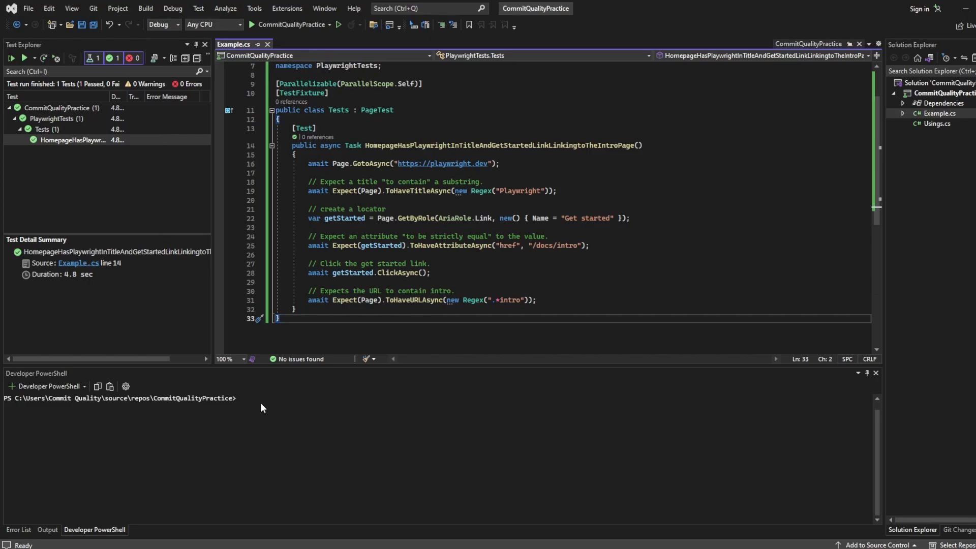